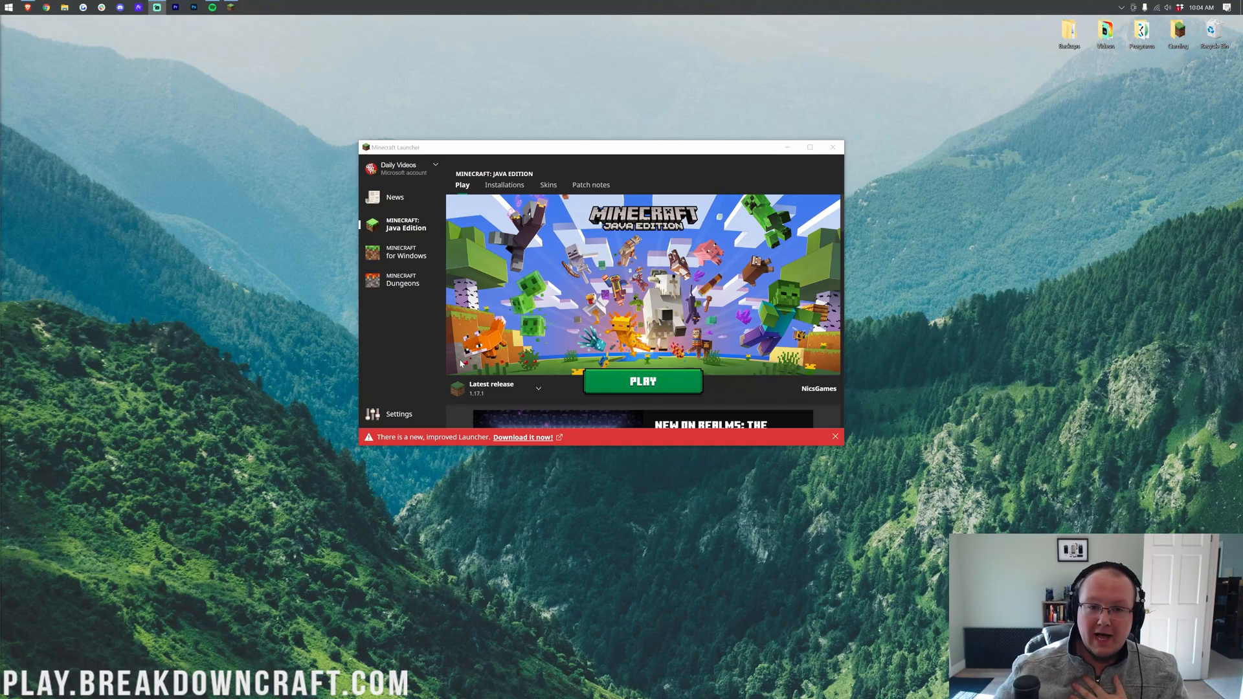
mouse_move(420, 445)
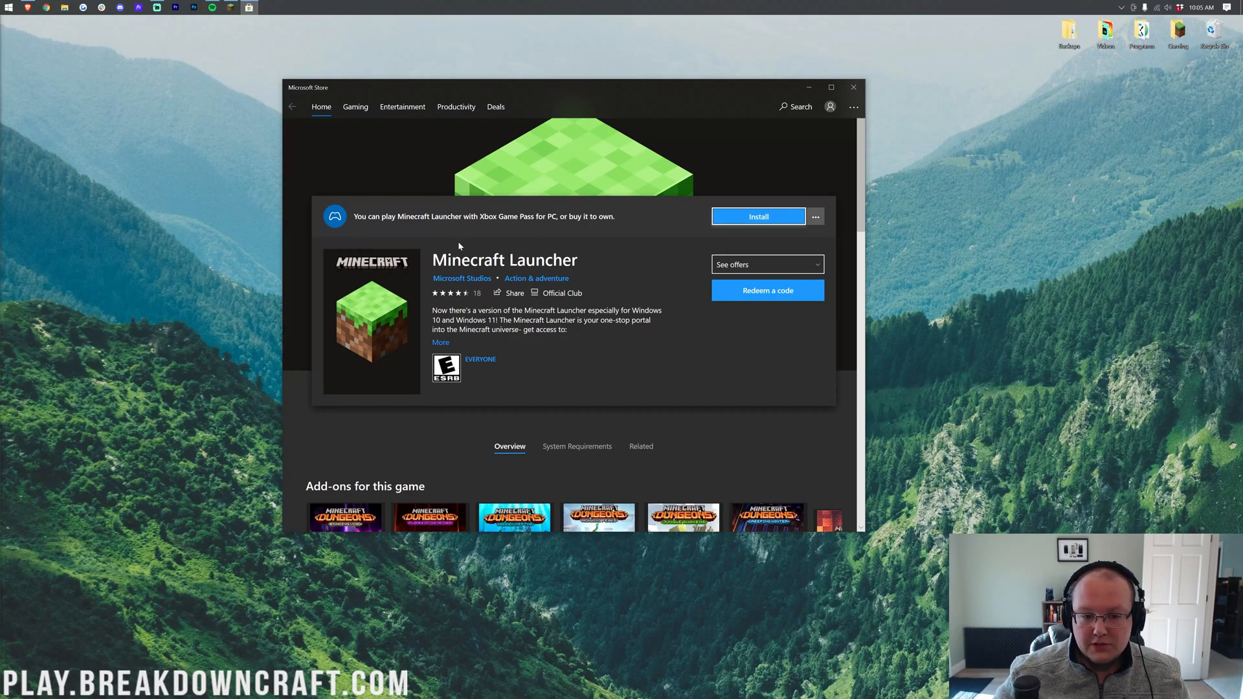
mouse_move(458, 236)
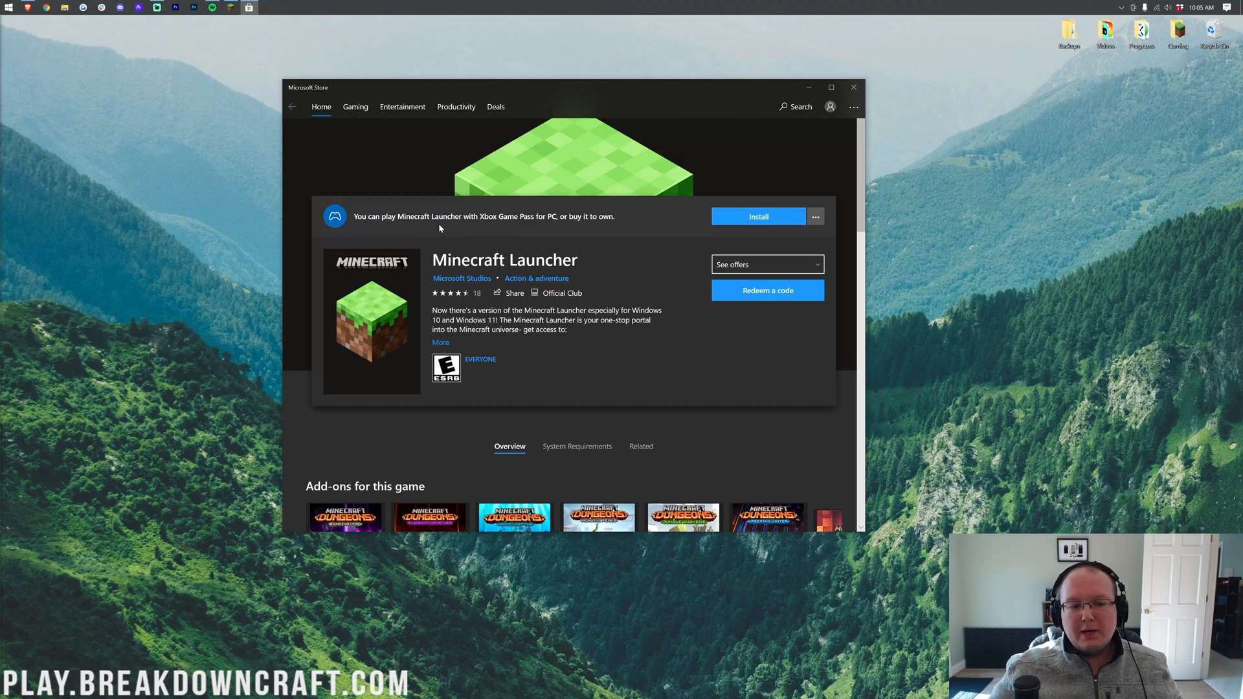
mouse_move(498, 227)
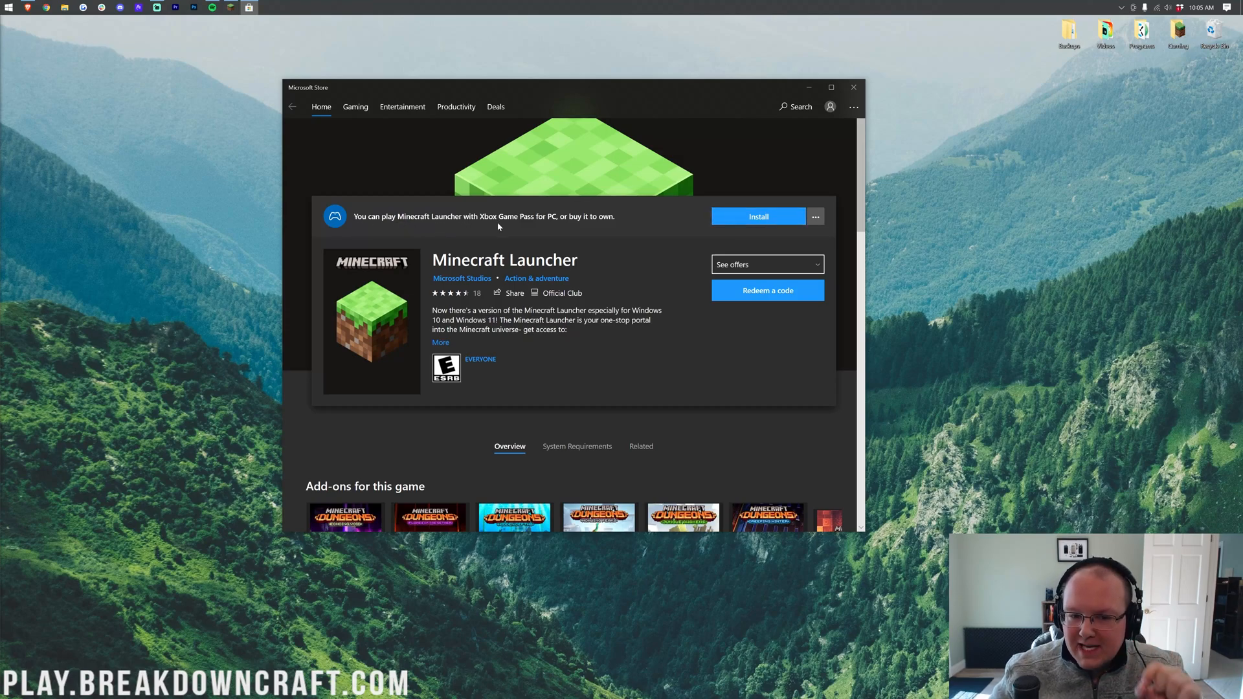
mouse_move(499, 230)
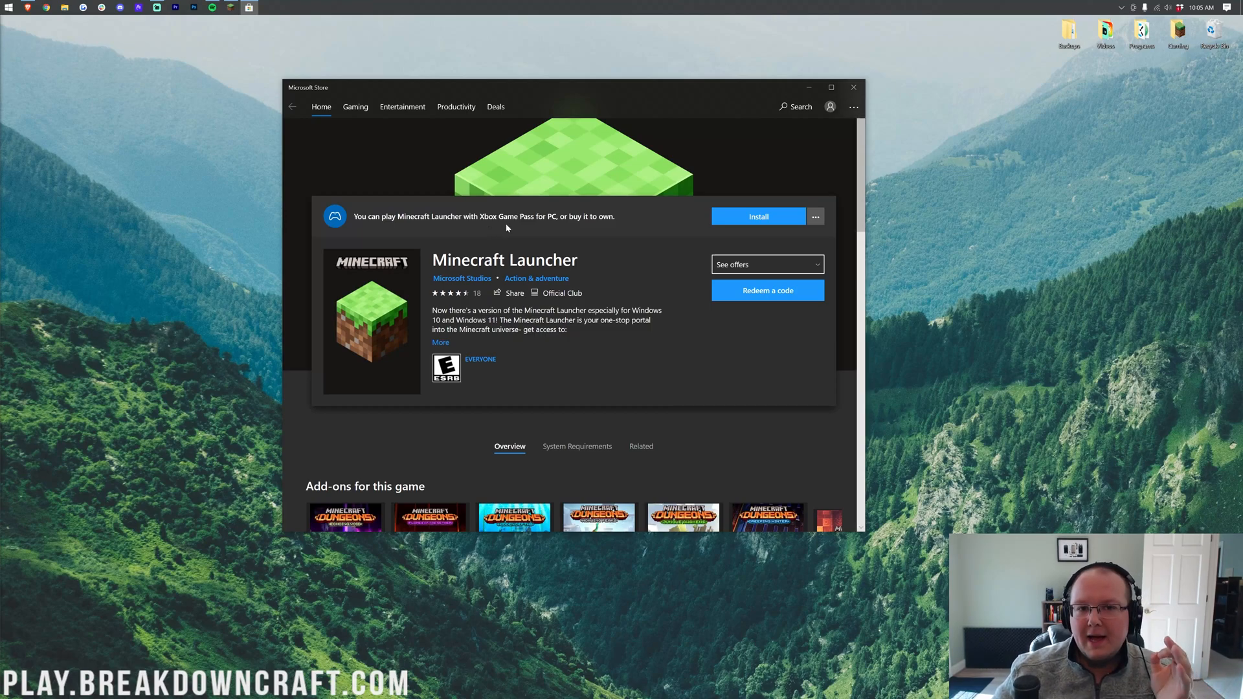
mouse_move(568, 230)
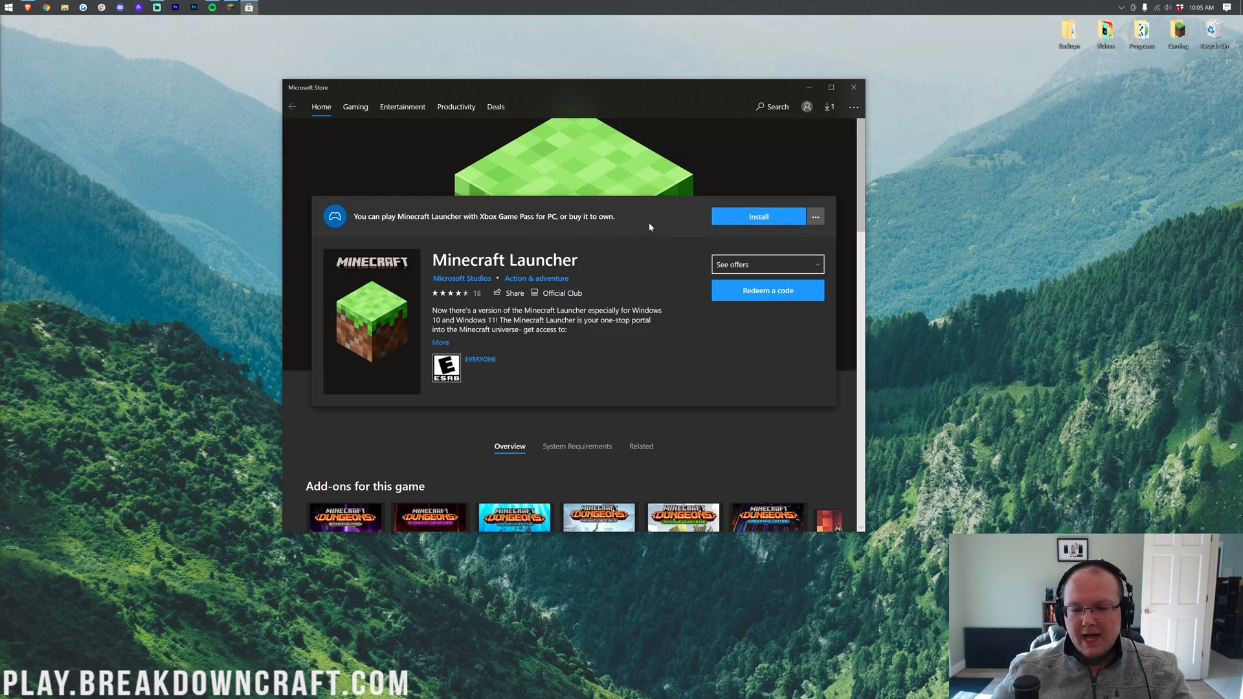
- Start installing the Minecraft Launcher from its store page, then close Microsoft Store
left_click(758, 216)
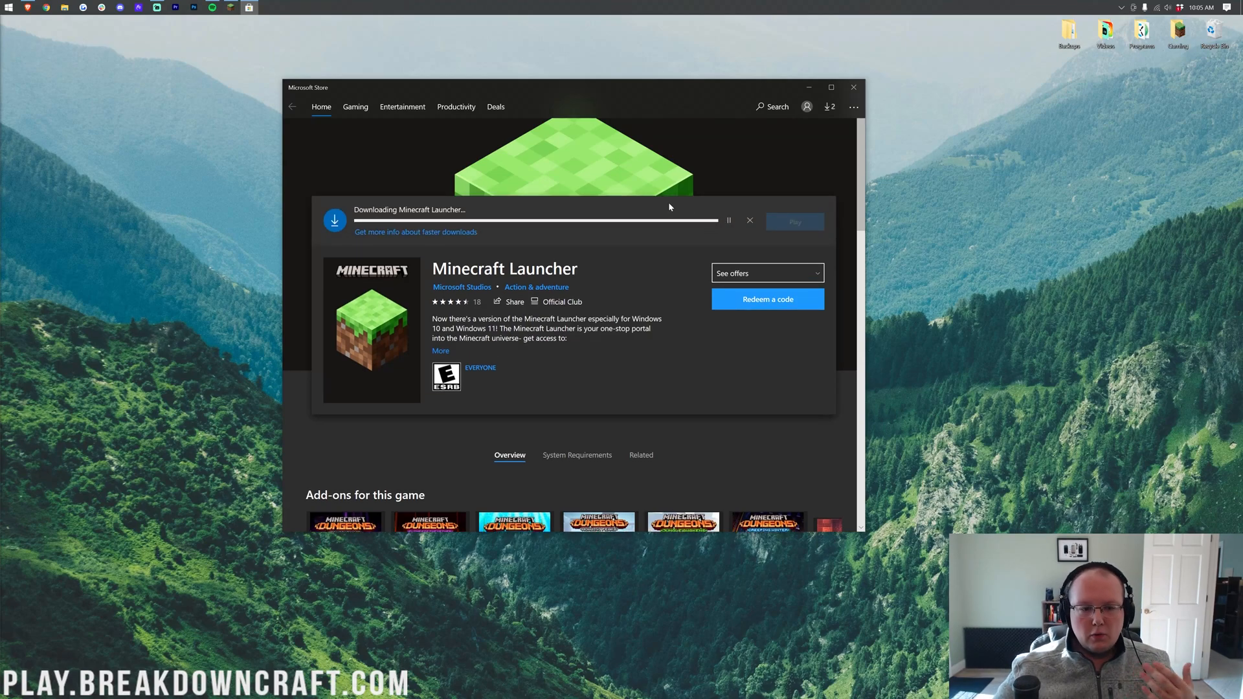
left_click(292, 106)
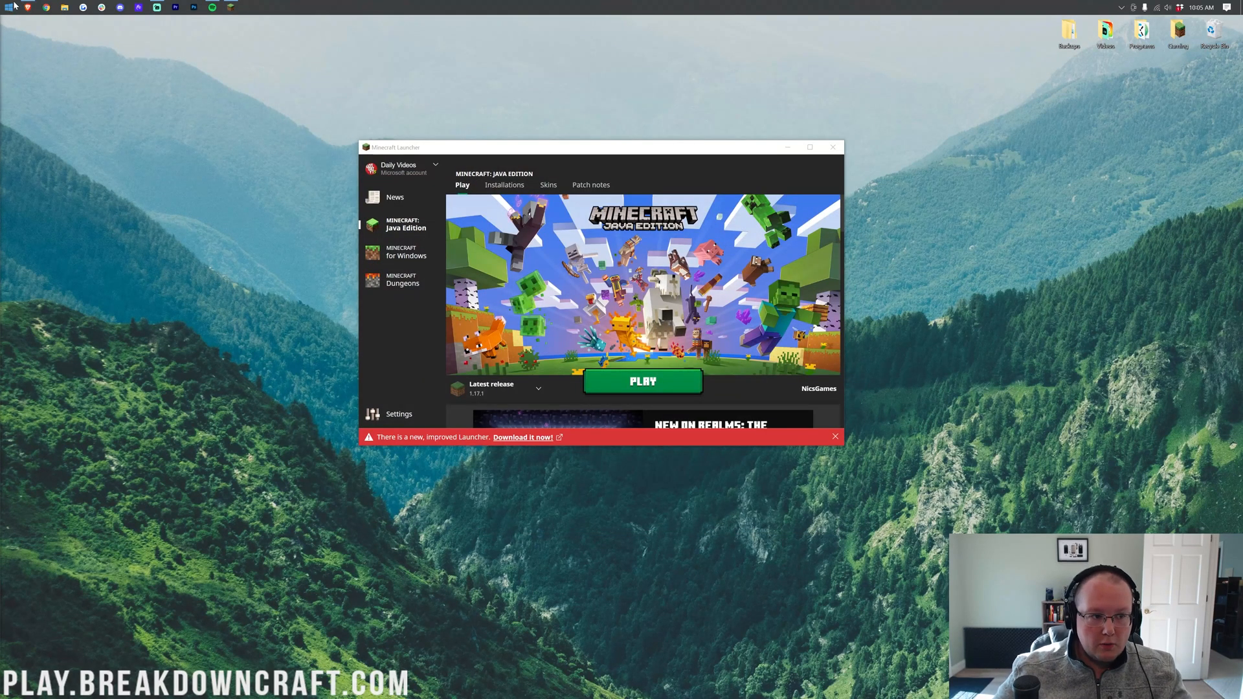
- Reopen Microsoft Store from Start and search it for 'minecraft'
left_click(6, 7)
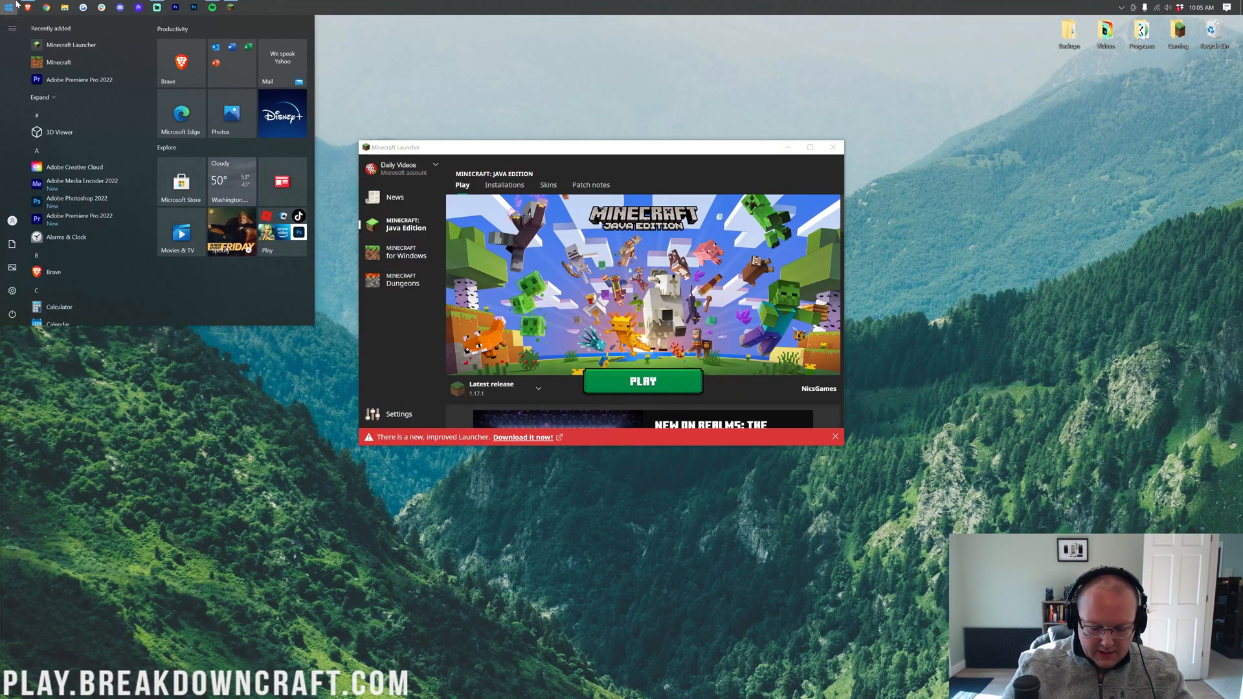
left_click(30, 7)
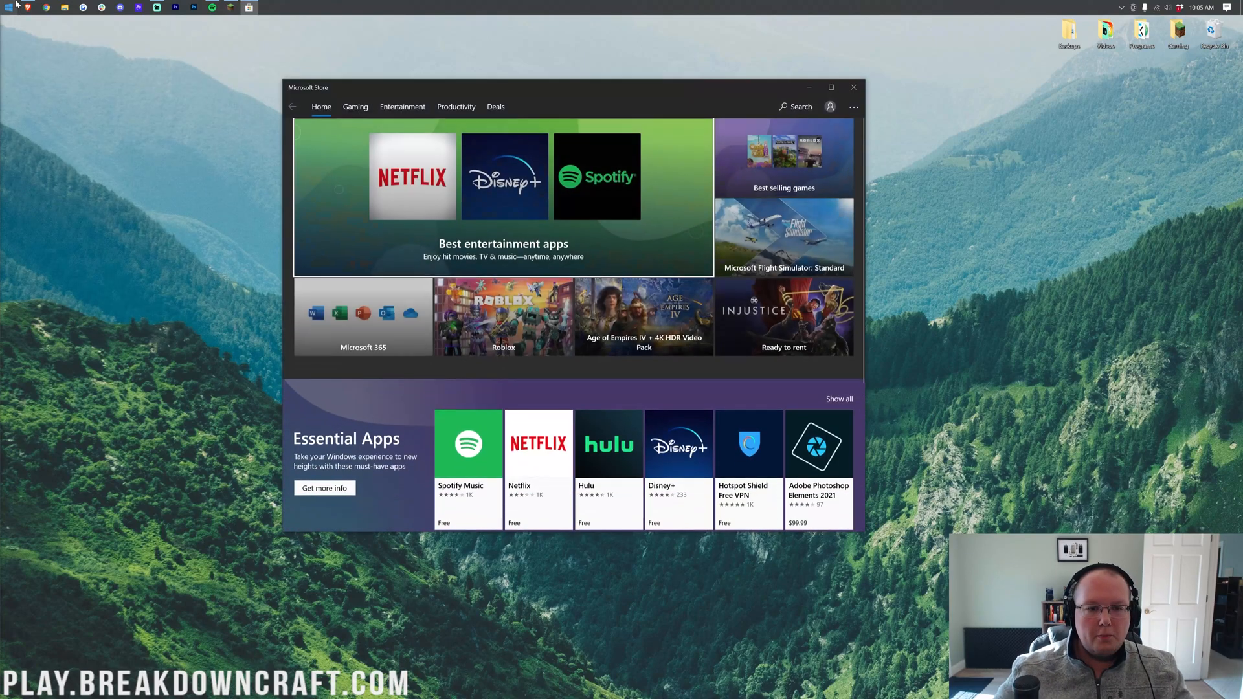
left_click(795, 106)
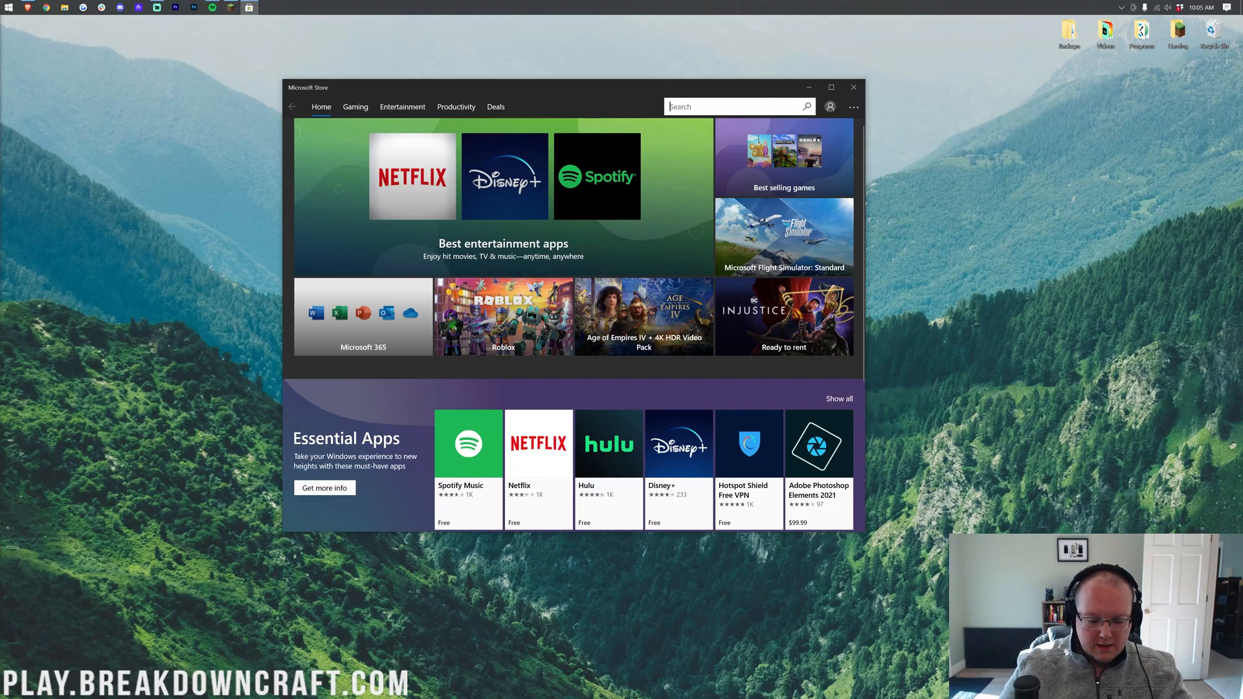
type("minecraft")
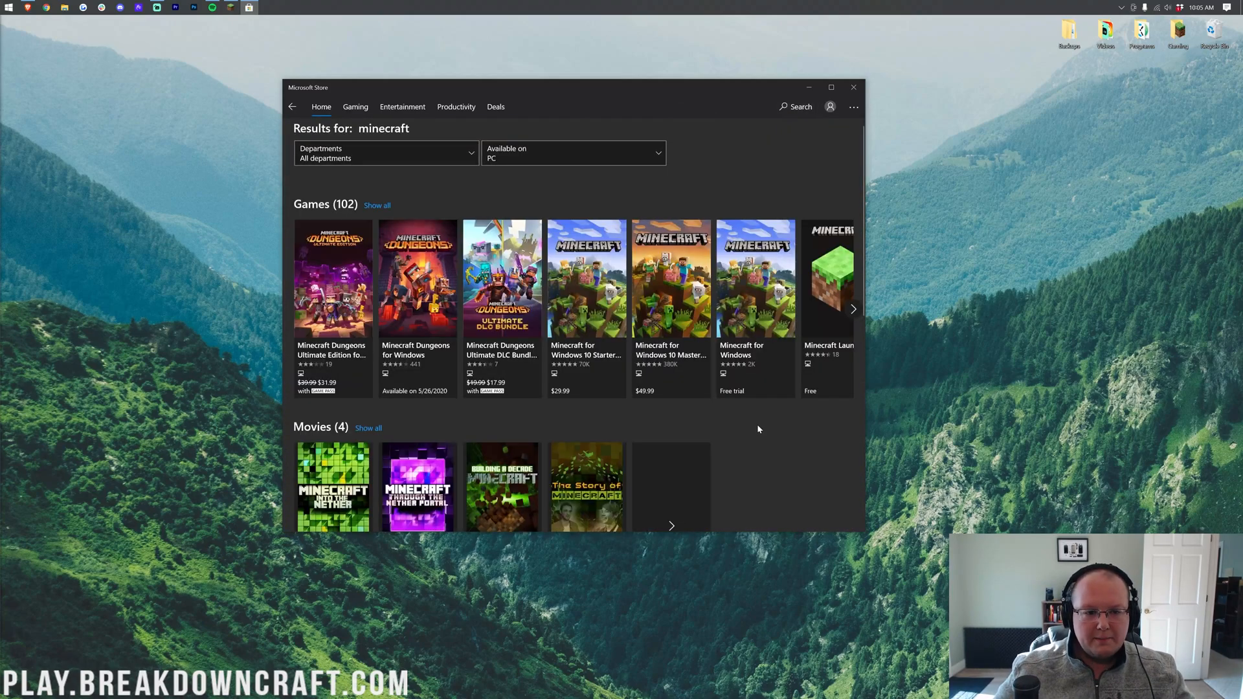
mouse_move(852, 309)
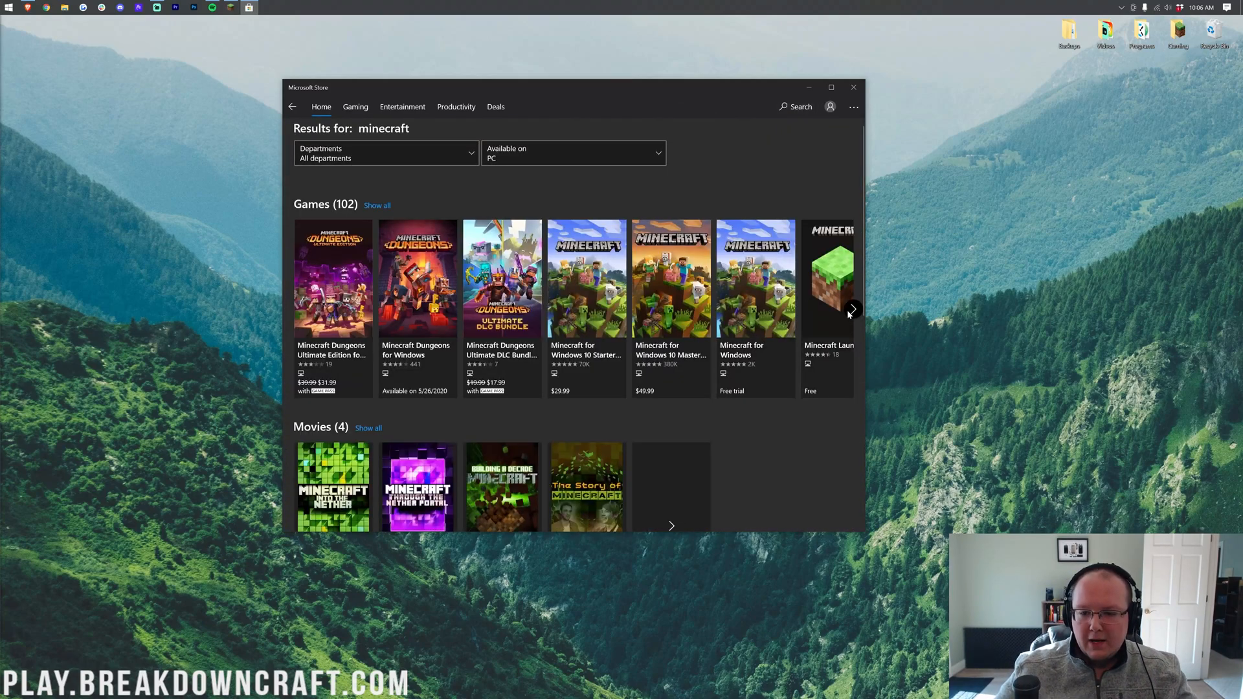
- Find Minecraft Launcher in the Games row and bring up its store page
left_click(851, 308)
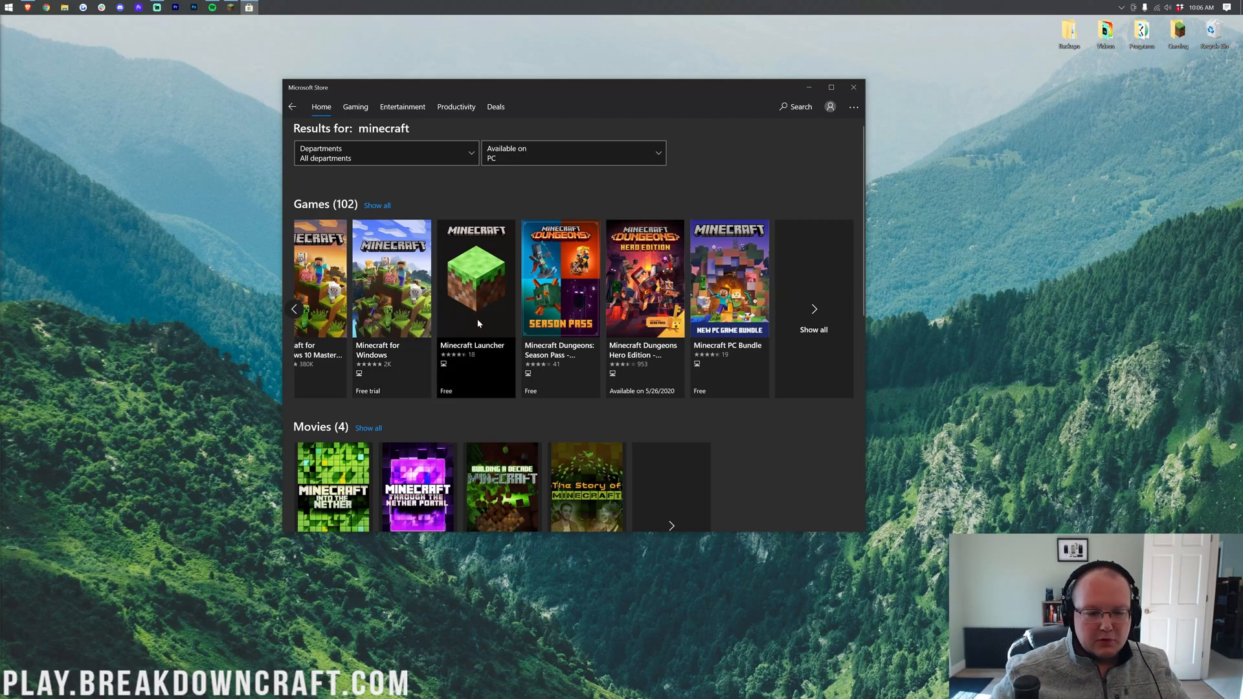
mouse_move(480, 358)
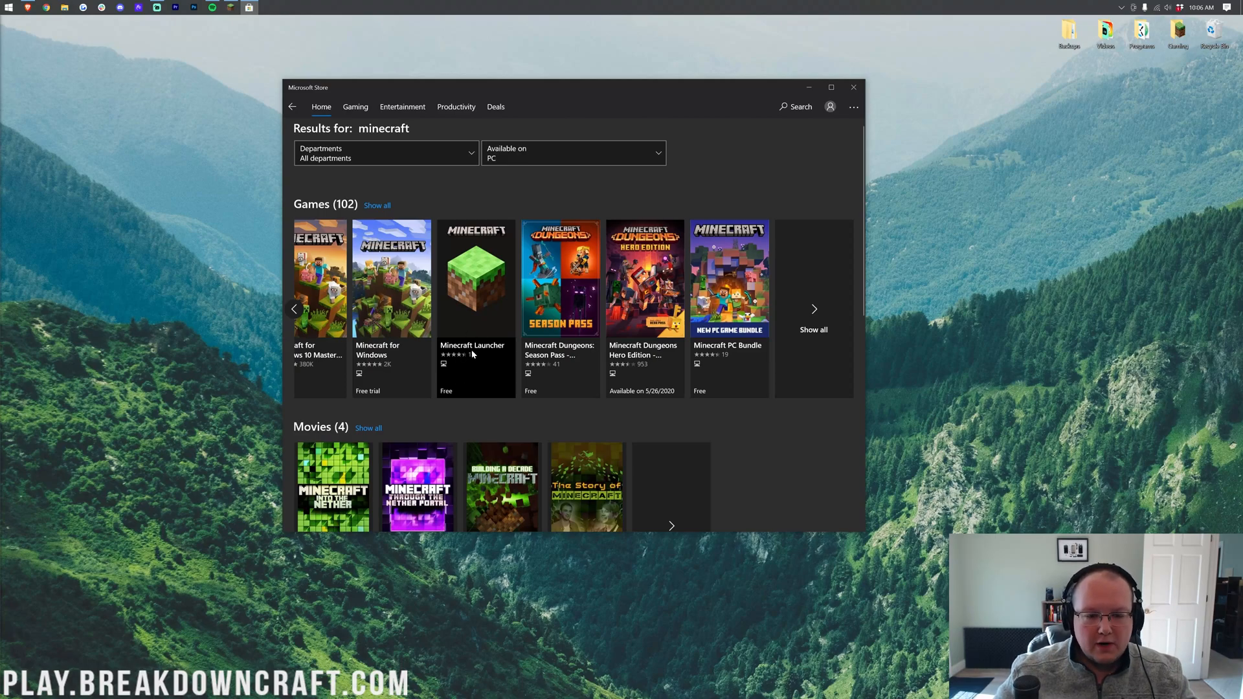
left_click(476, 277)
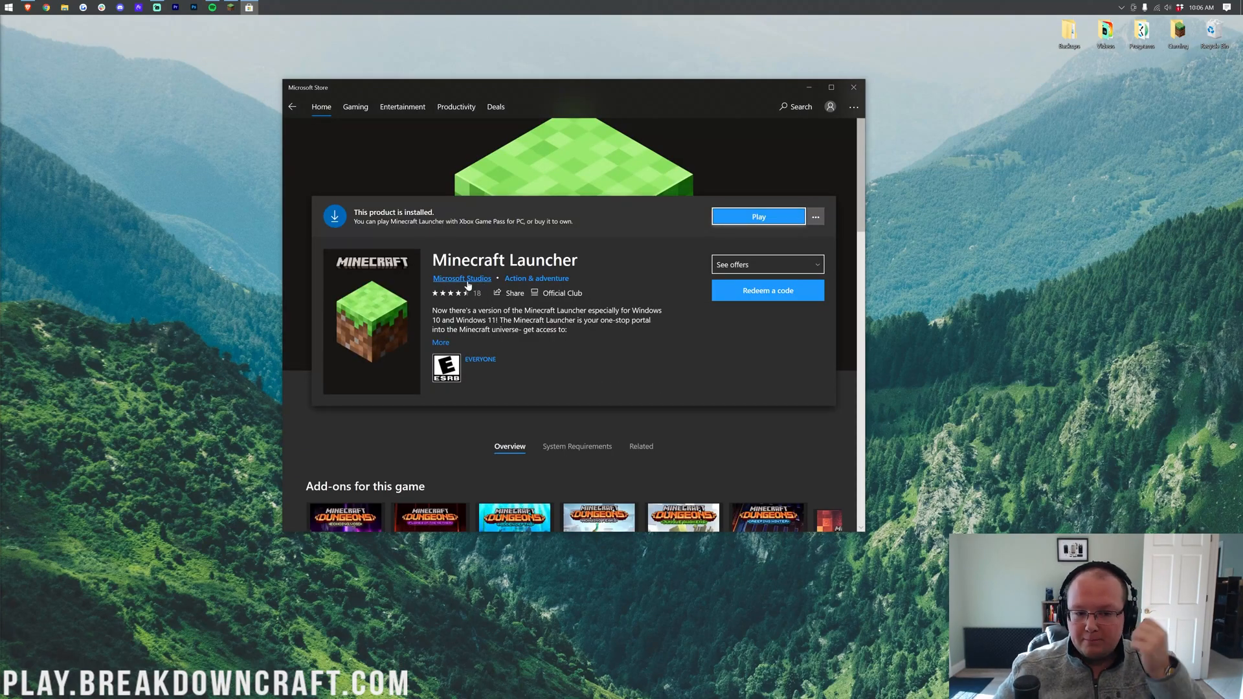
- Launch the newly installed Minecraft Launcher via Play on its store page
left_click(756, 216)
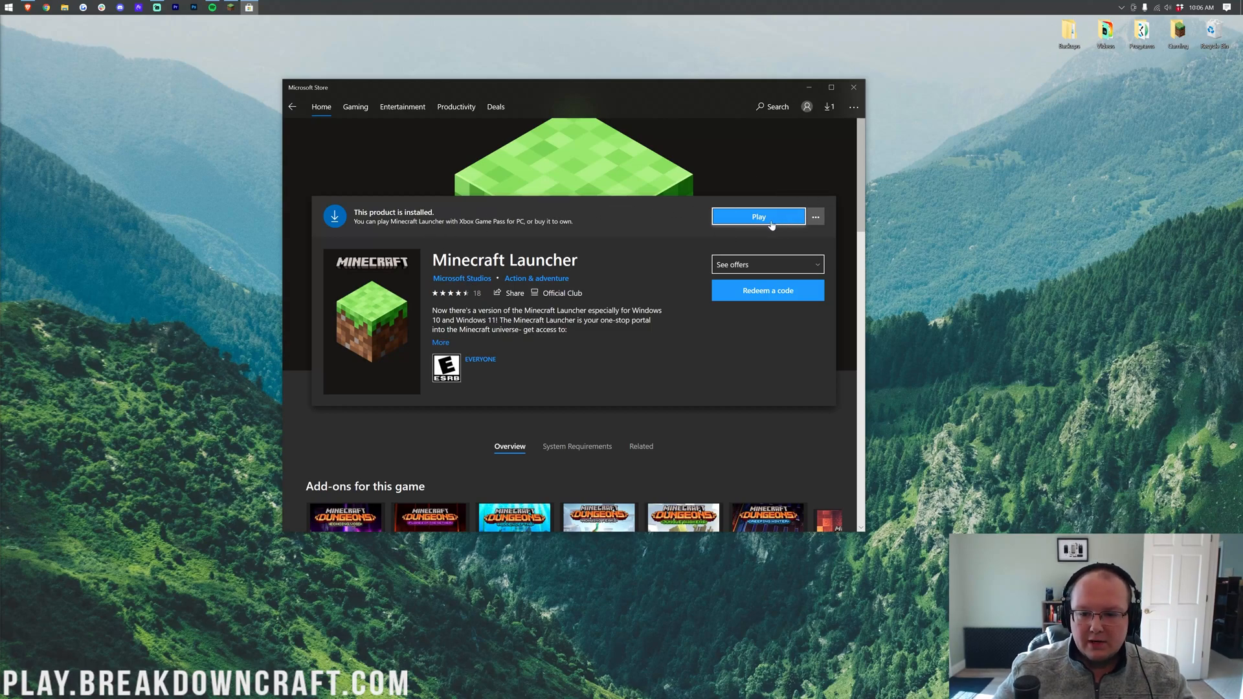
mouse_move(752, 229)
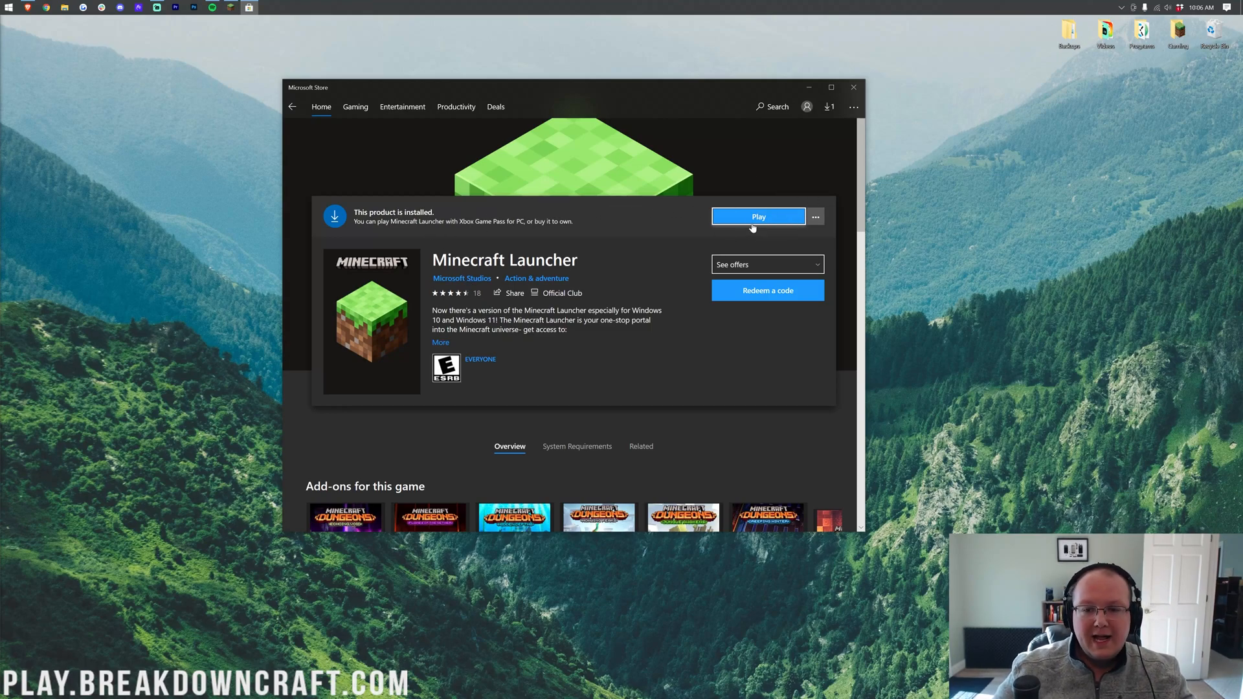
mouse_move(642, 286)
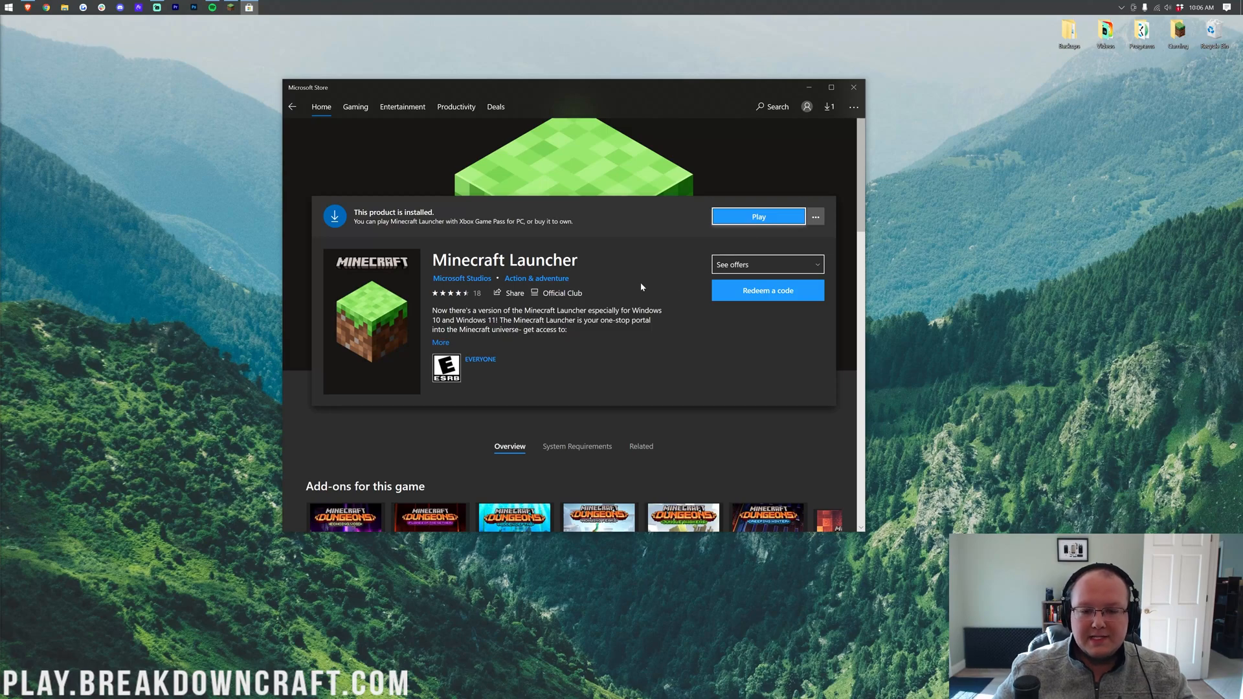
mouse_move(654, 281)
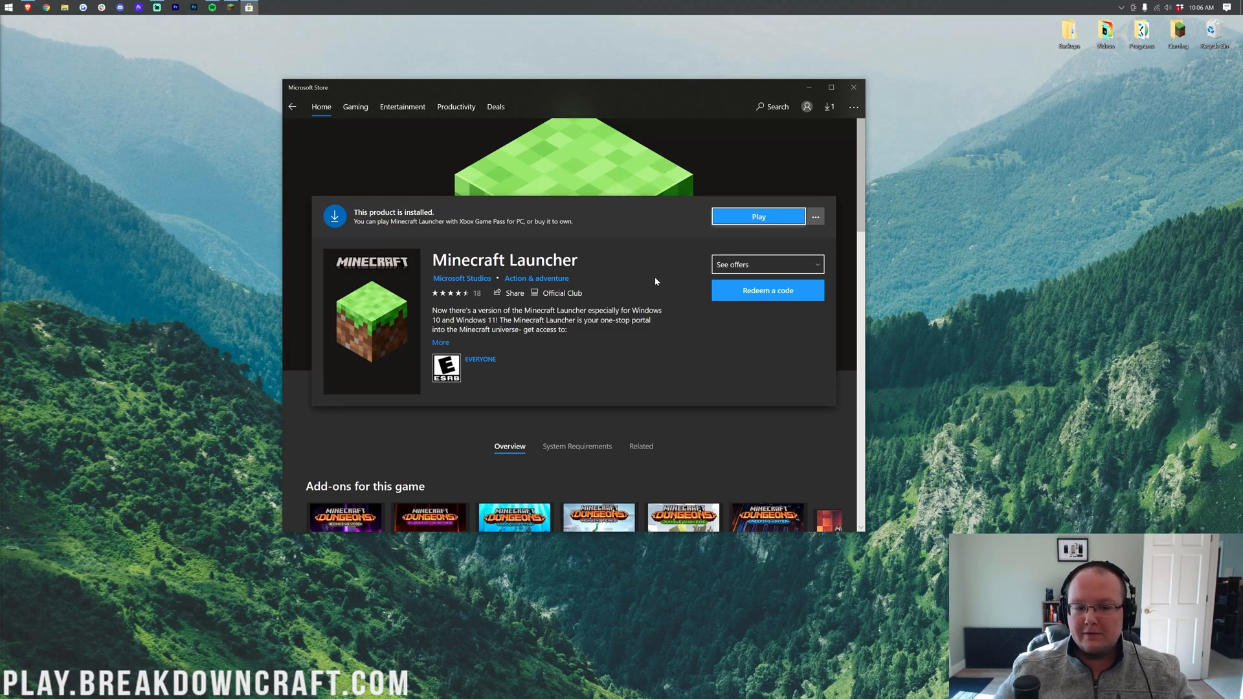
mouse_move(678, 253)
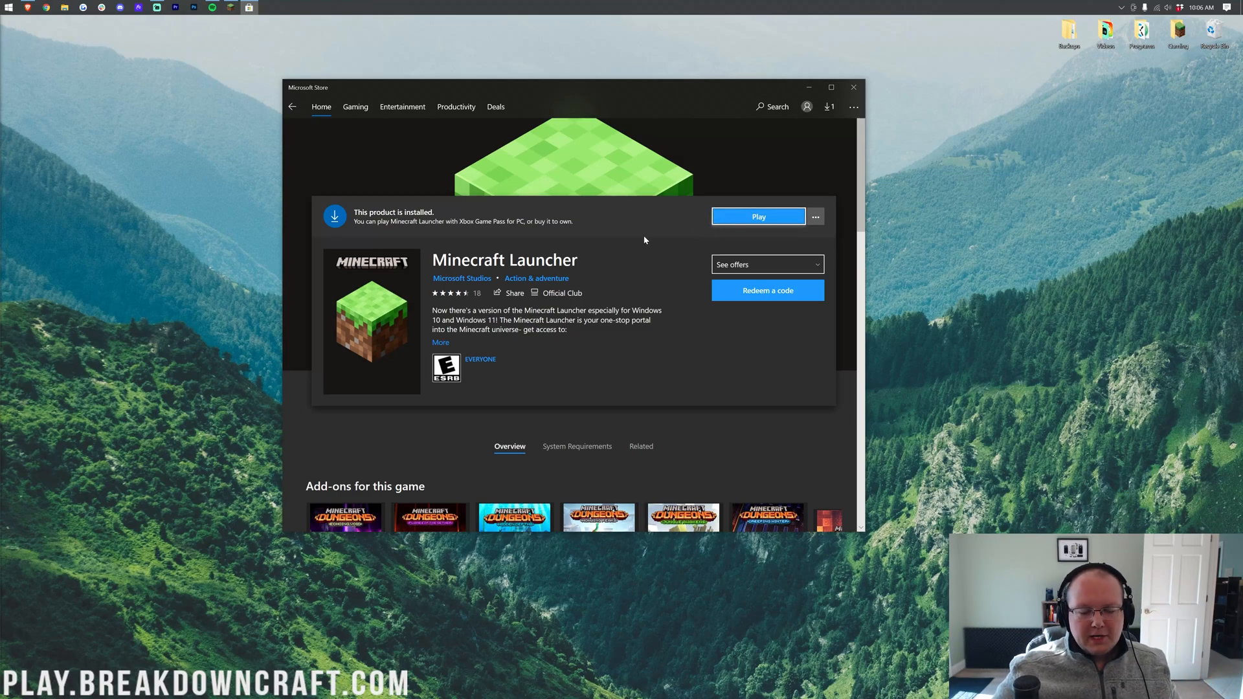
mouse_move(346, 46)
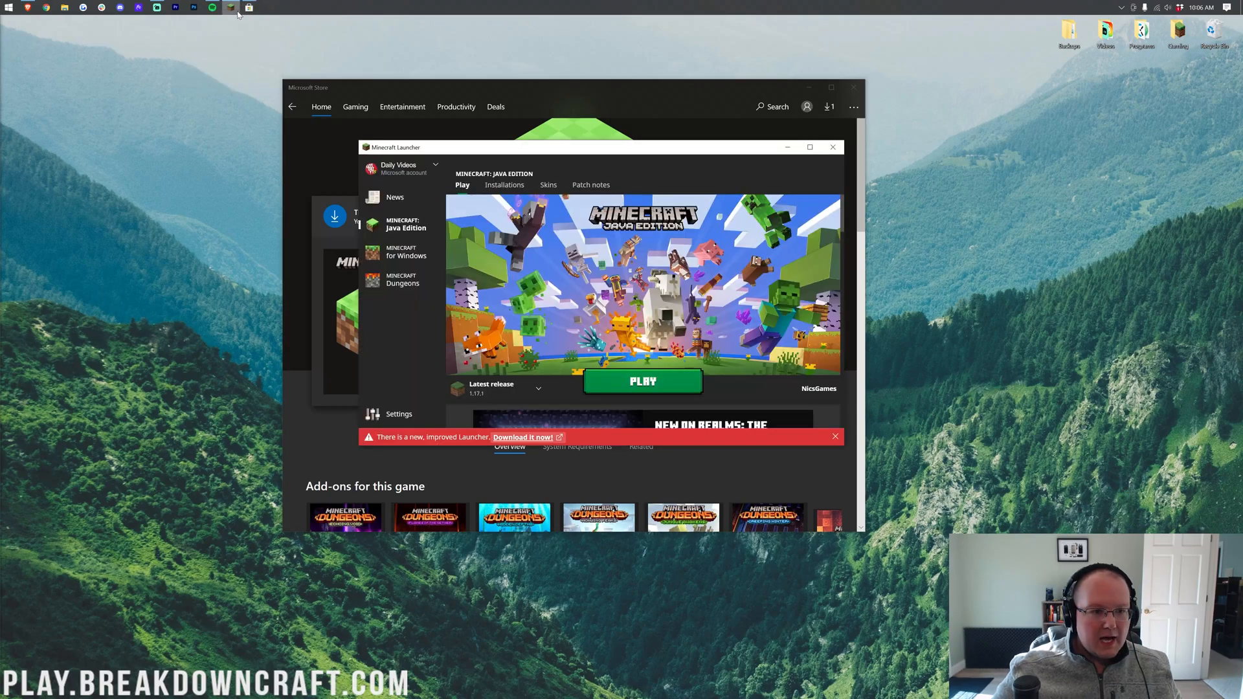
mouse_move(776, 107)
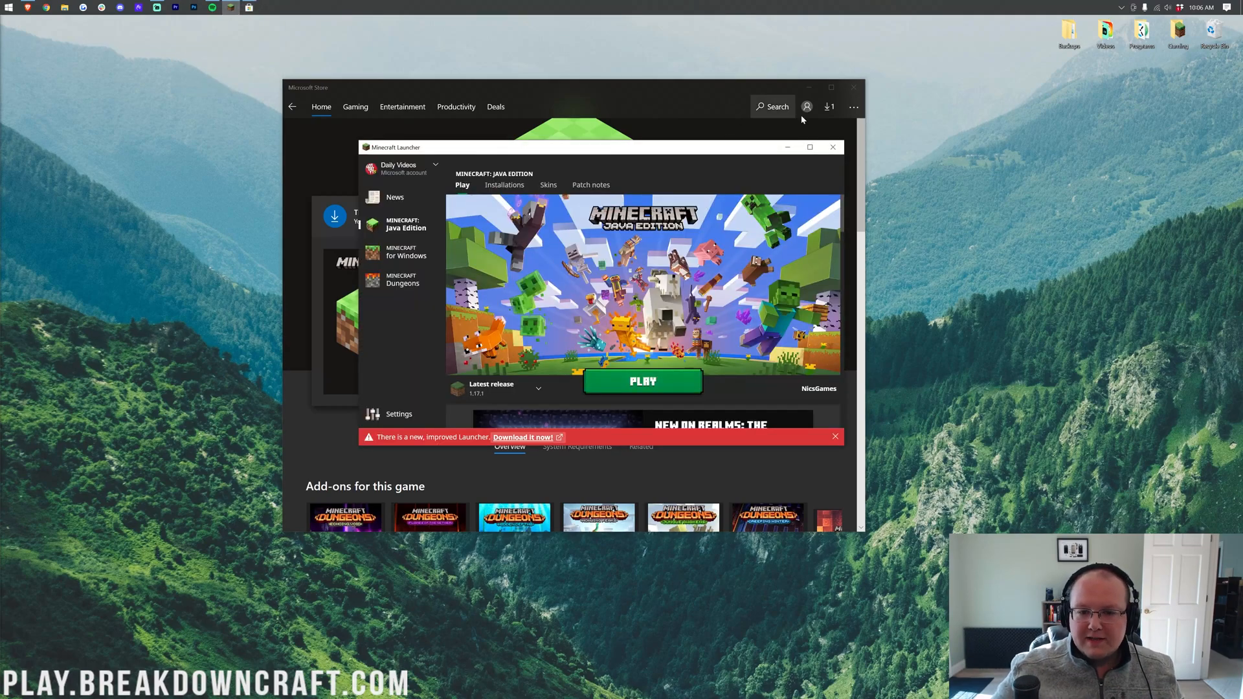
left_click(833, 147)
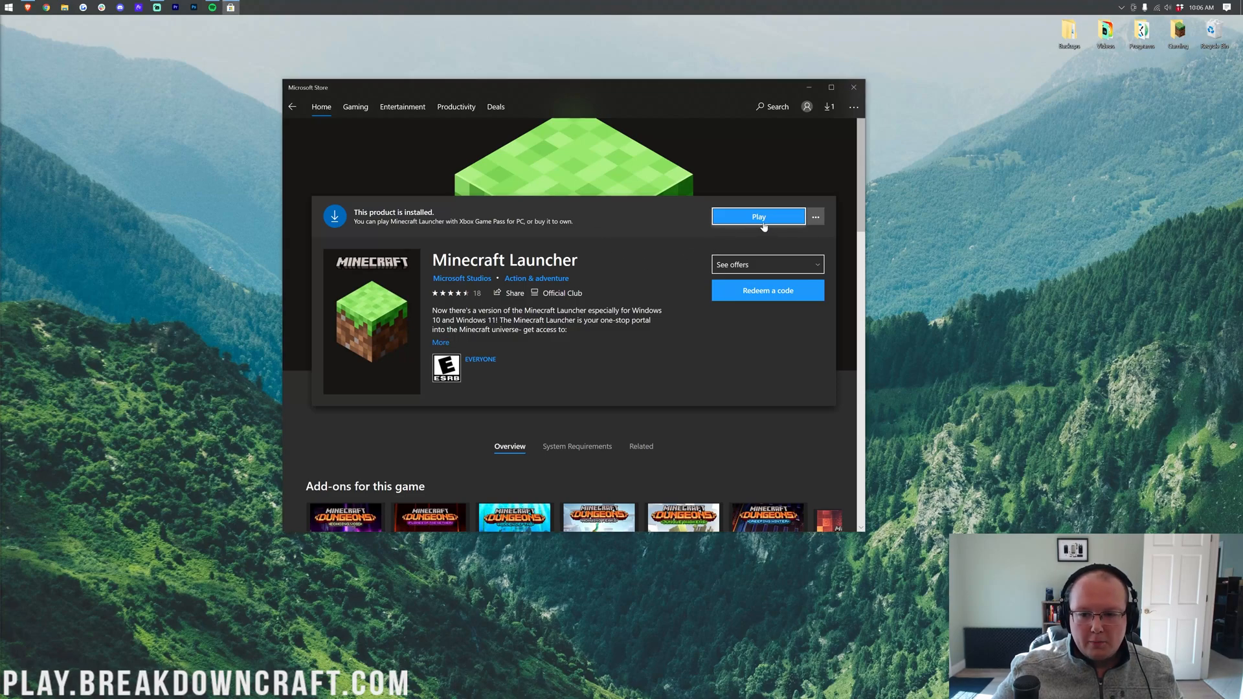
left_click(757, 216)
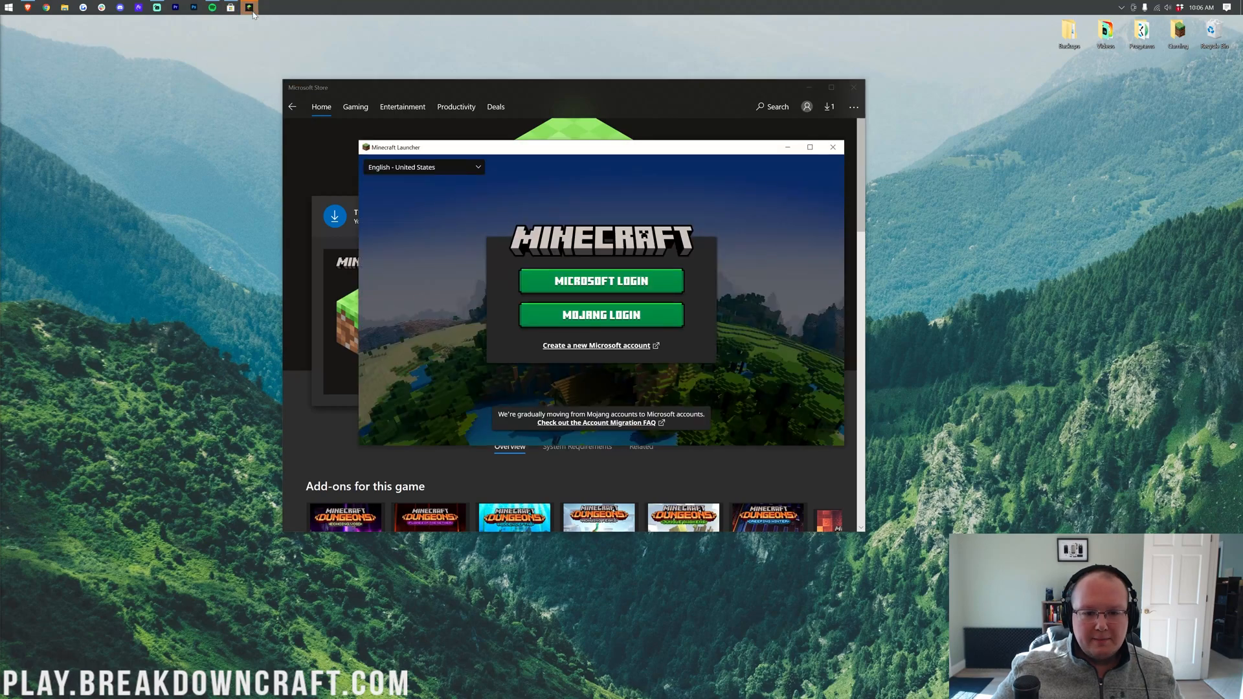
mouse_move(698, 261)
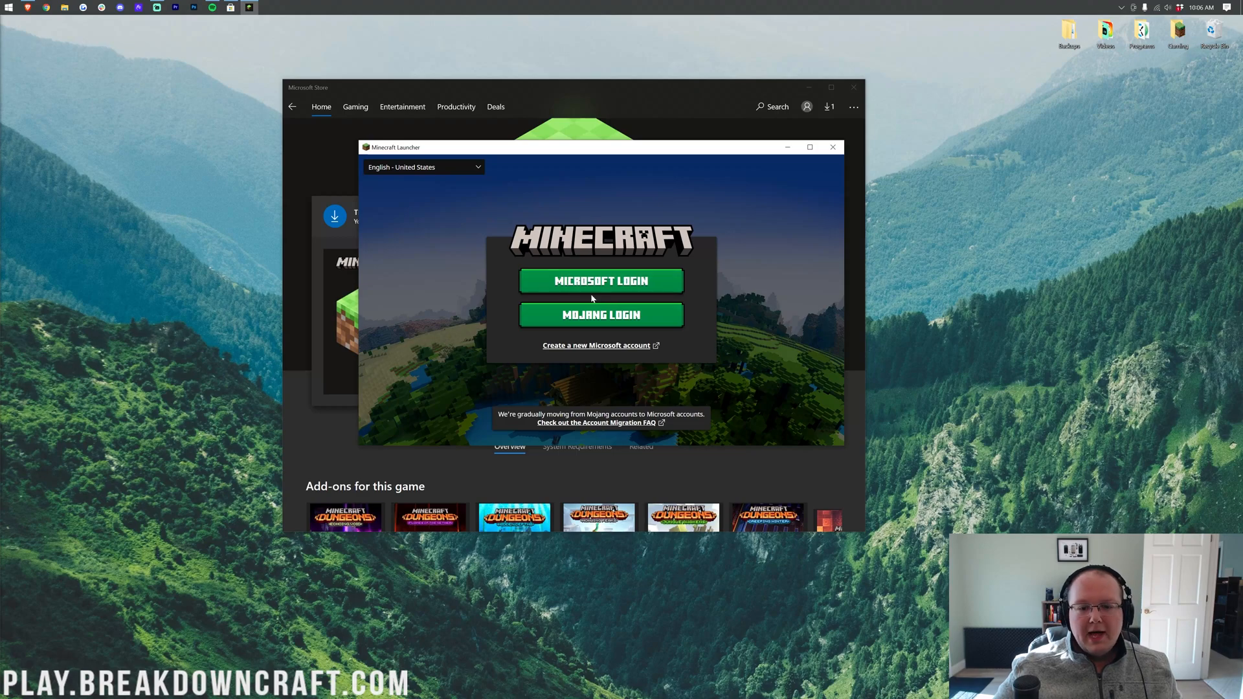
- Try the Microsoft login, glance at the Mojang form, dismiss the login error and go back
left_click(600, 280)
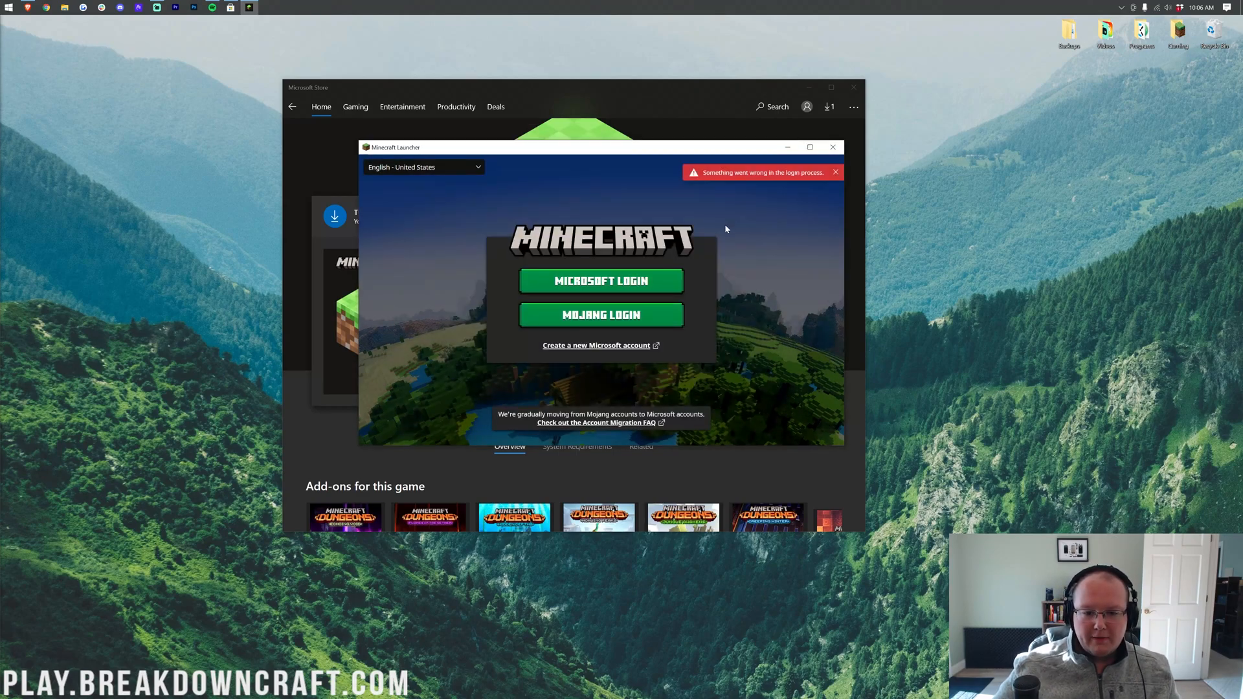
left_click(600, 315)
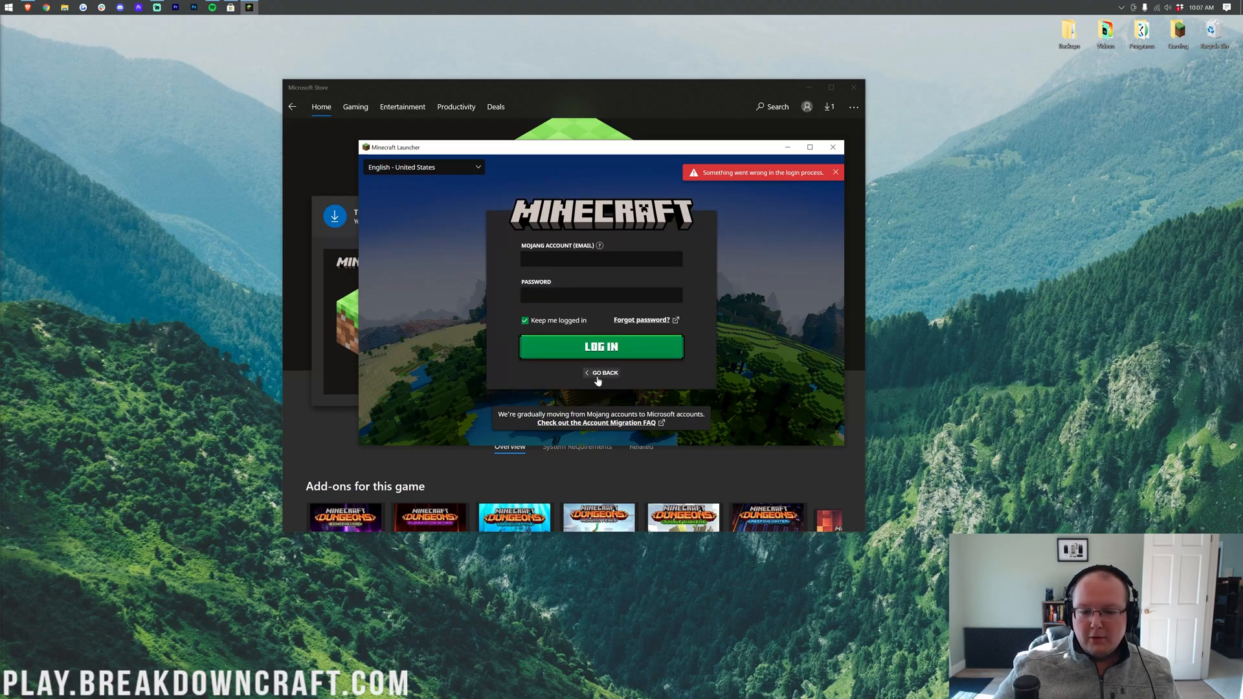
left_click(834, 172)
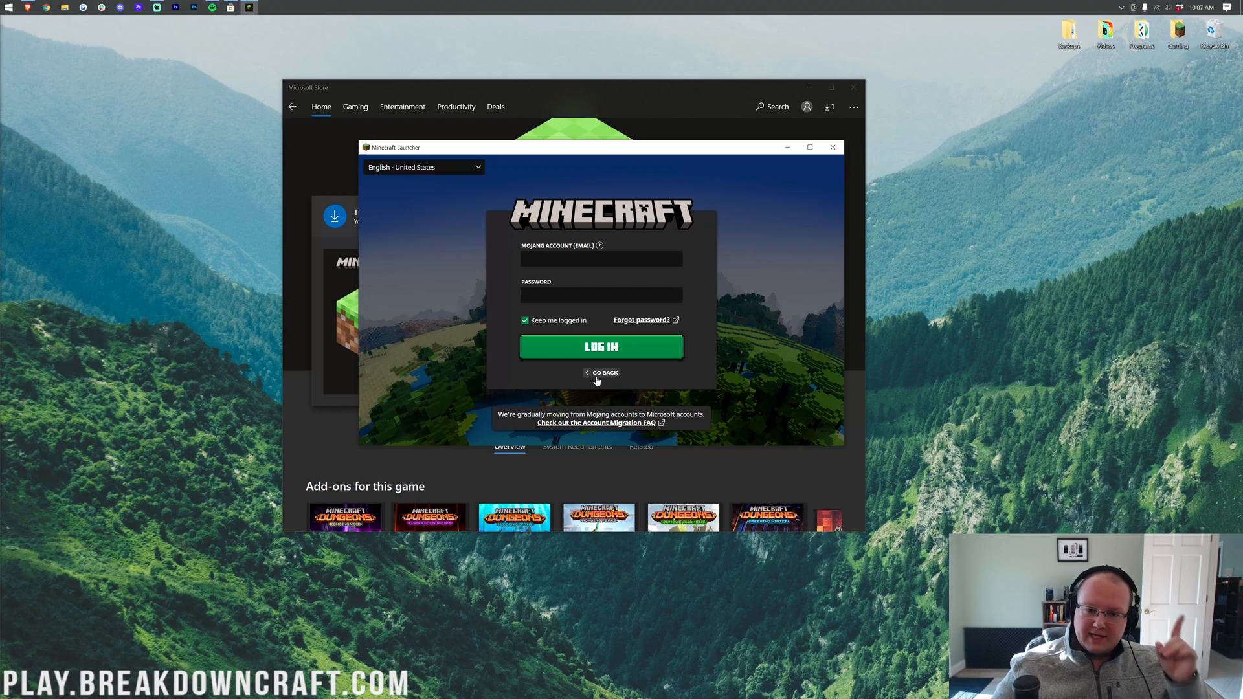
left_click(604, 373)
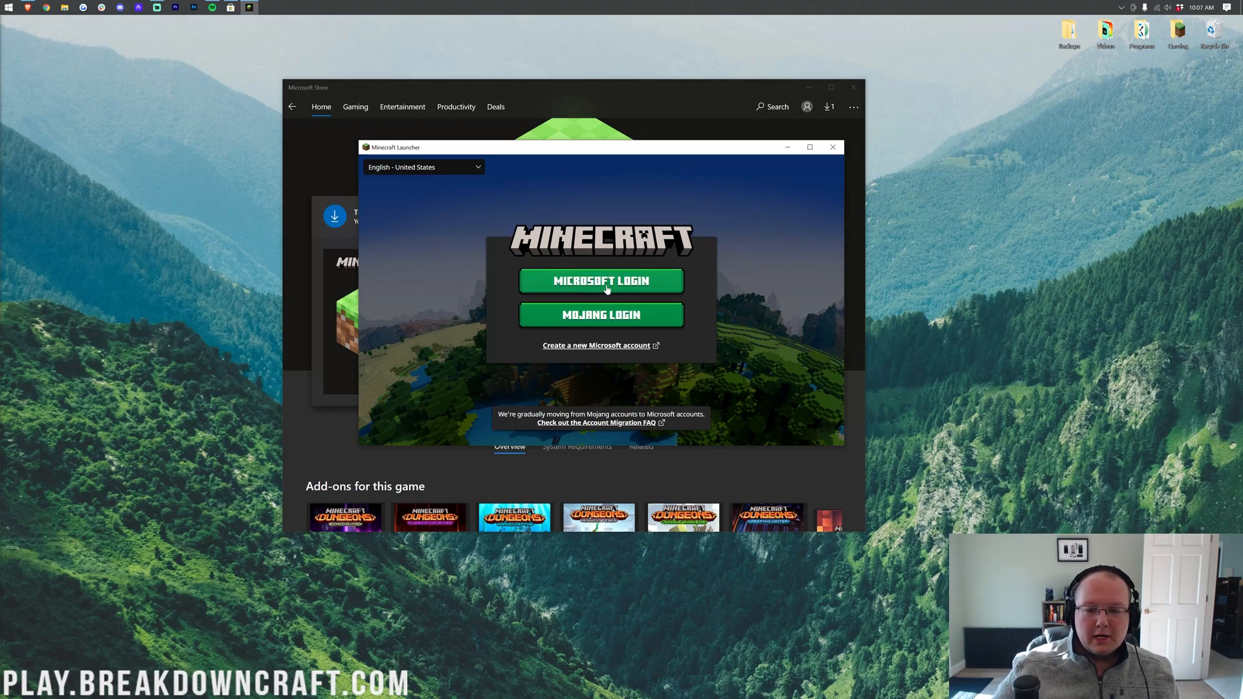
- Sign in with the recognized Daily Videos Microsoft account into the Java Edition play page
left_click(600, 281)
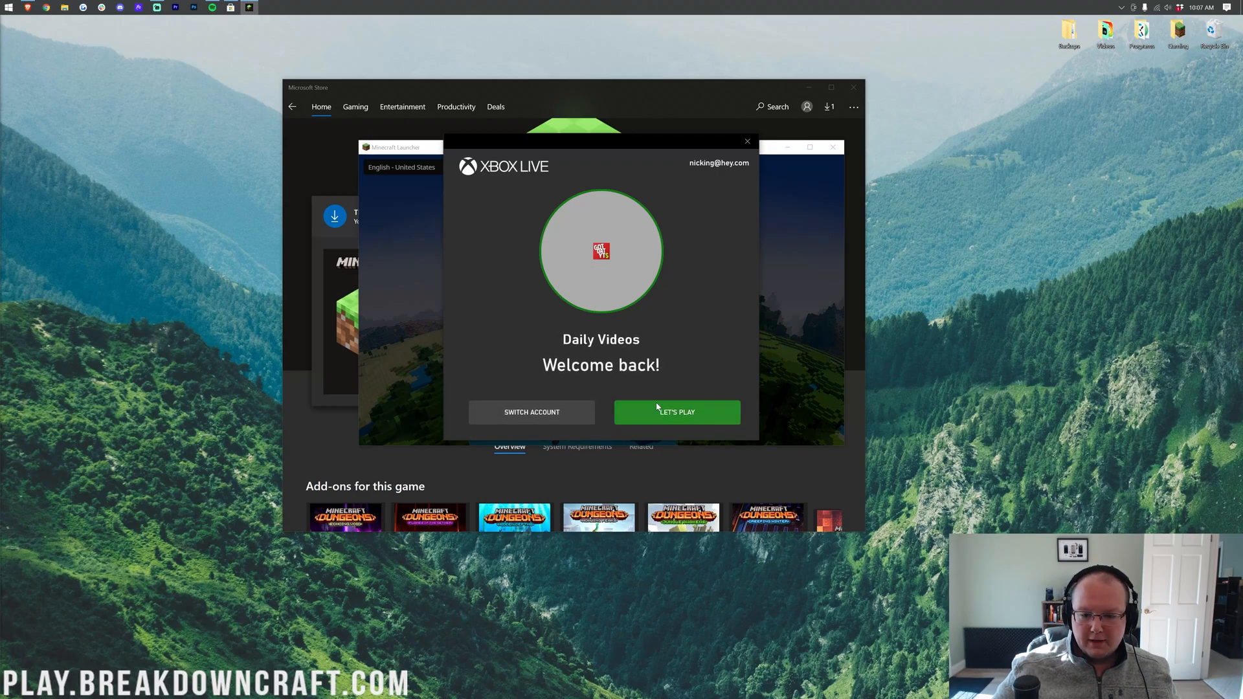
left_click(676, 412)
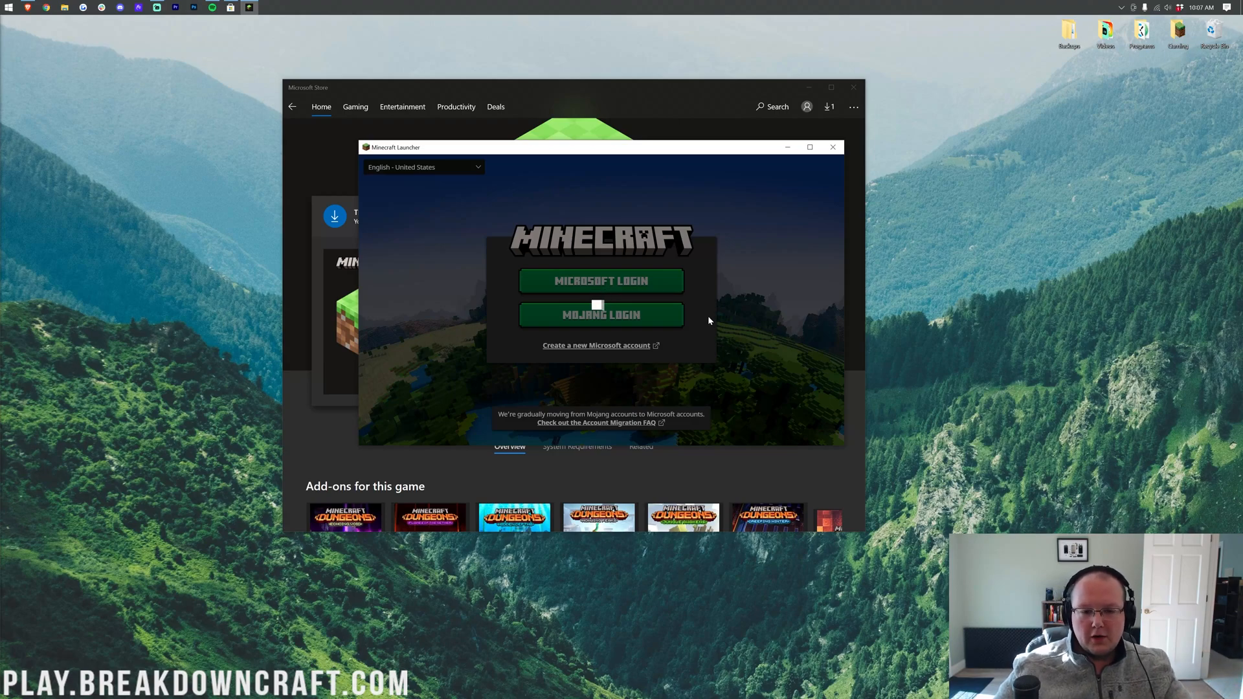
left_click(600, 280)
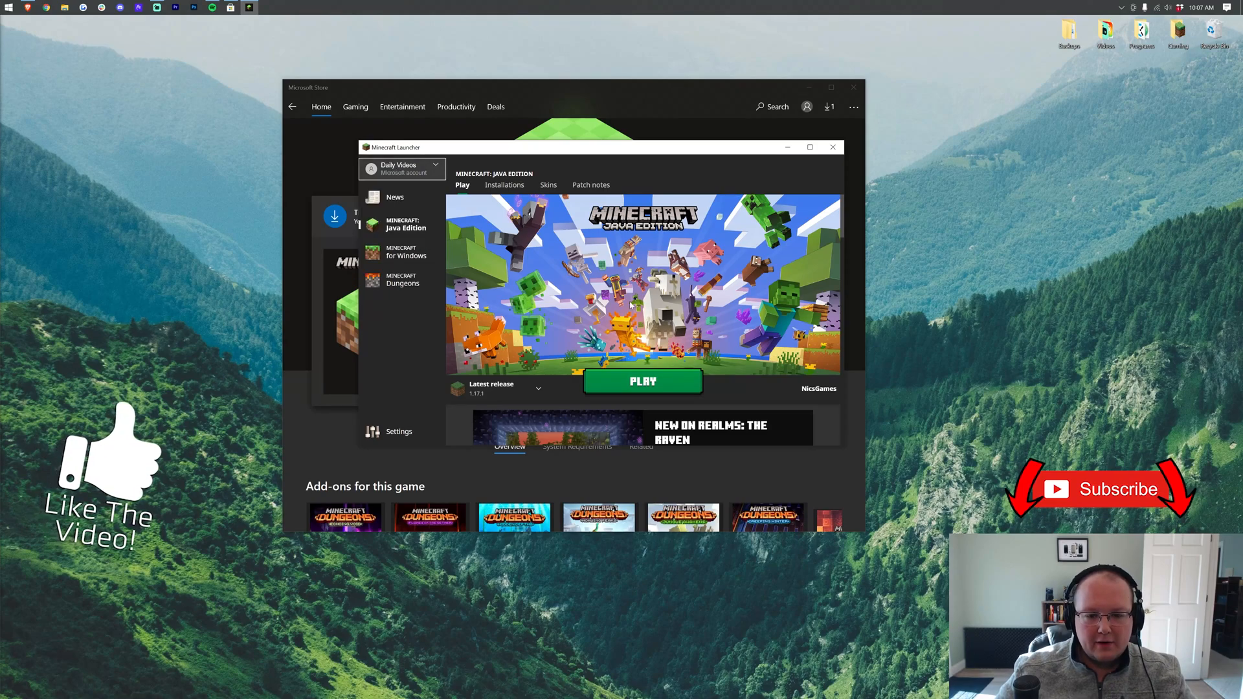
- Check the available versions and show the installations list holding Latest release 1.17.1
left_click(538, 389)
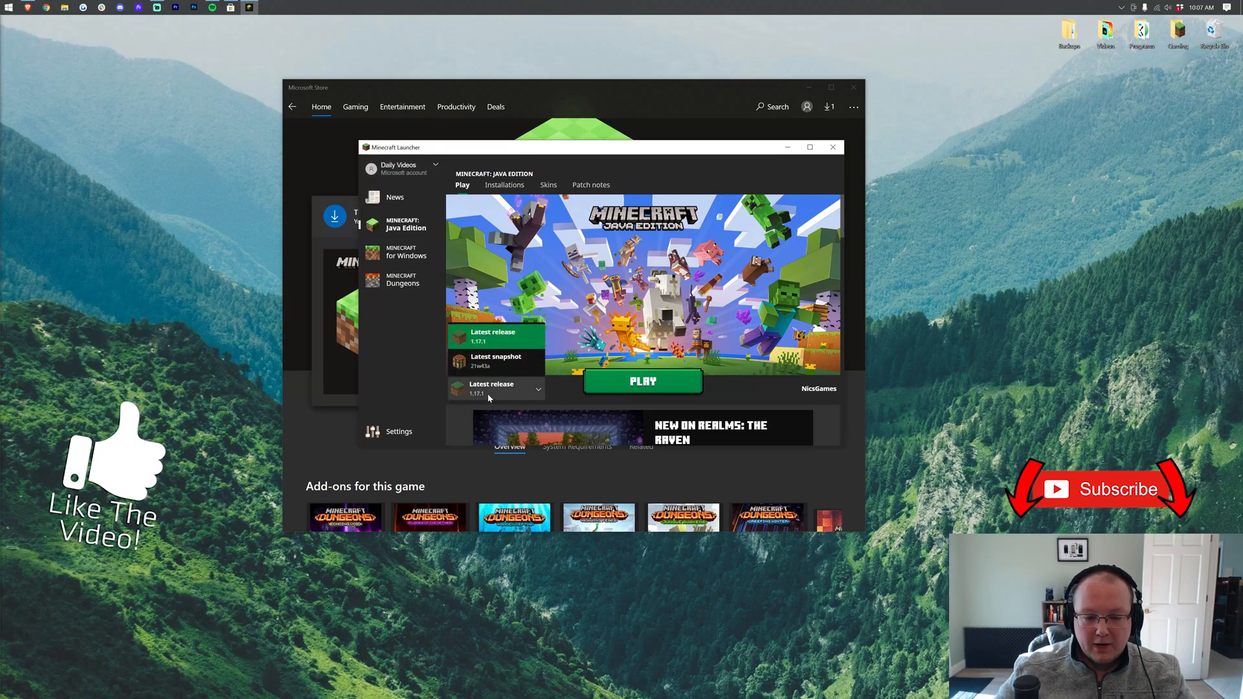
left_click(504, 185)
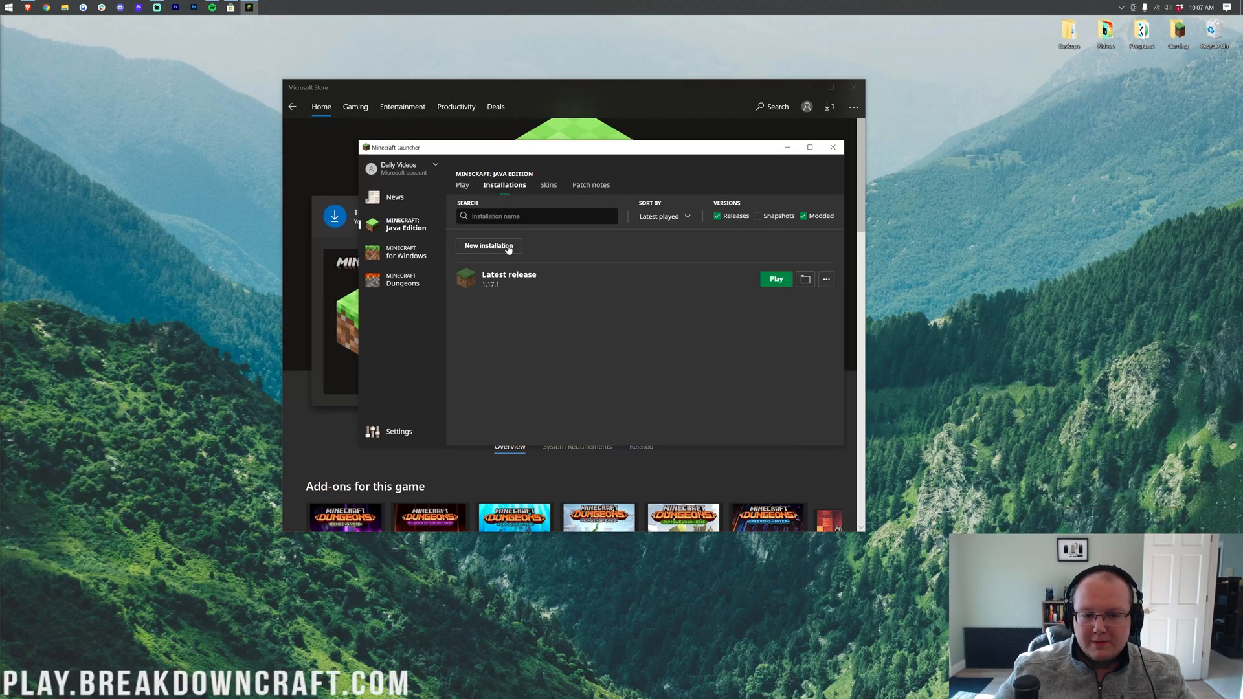
- Create an installation named Optifine on version 1.17.1-OptiFine_HD_U_G9 and return to the play page
left_click(487, 246)
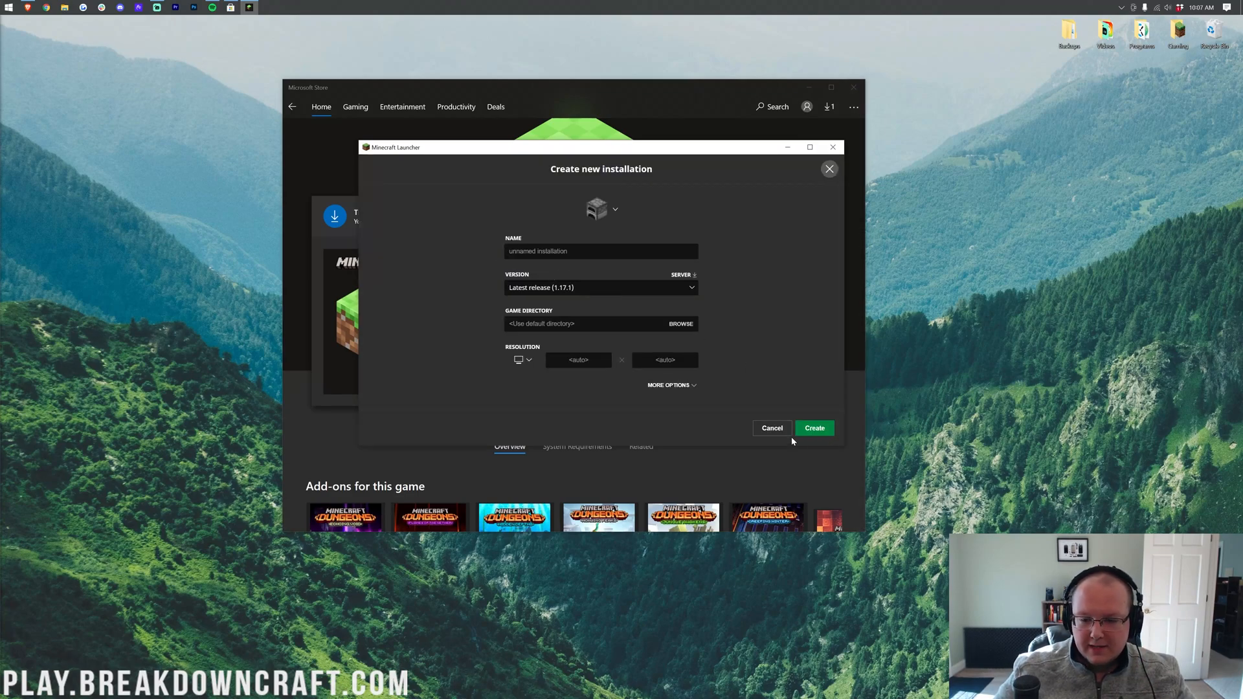
type("Opti")
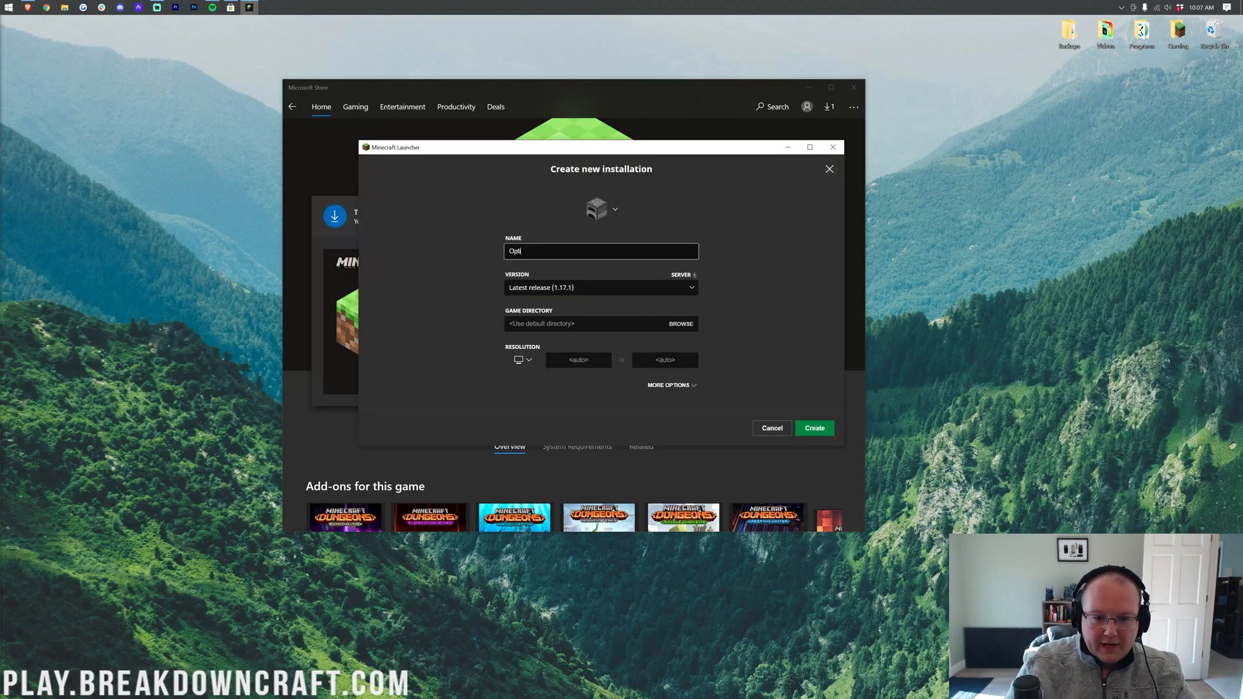
type("fine")
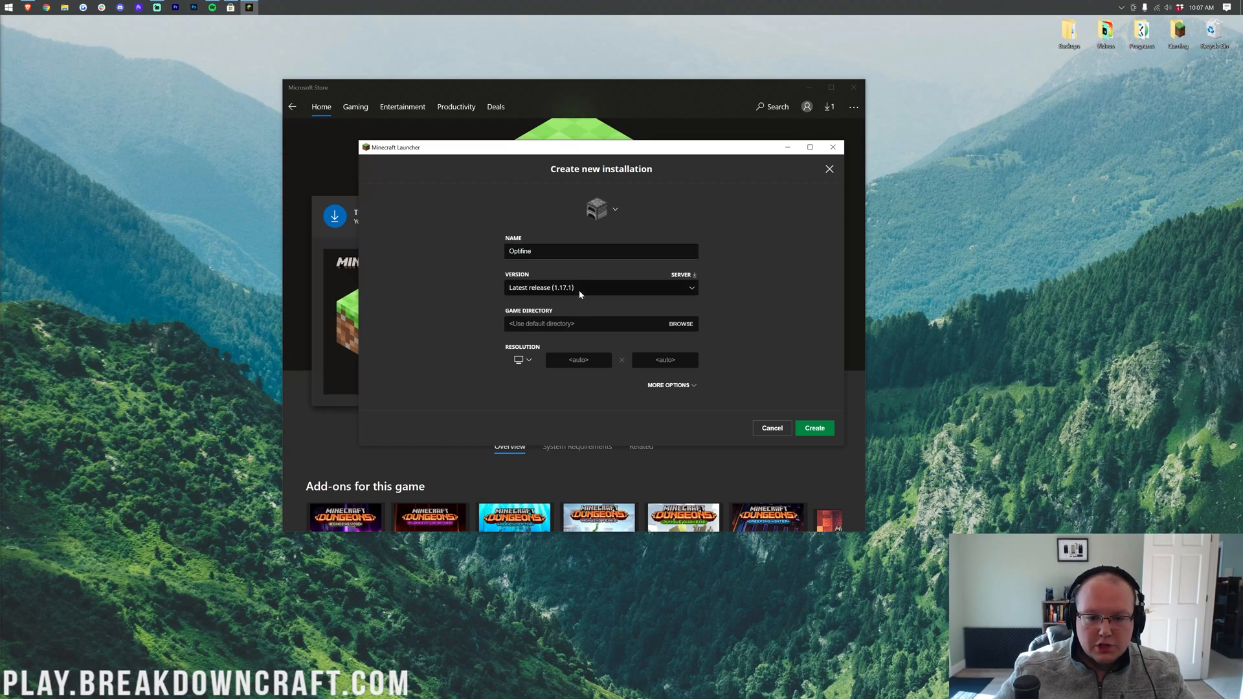
left_click(599, 287)
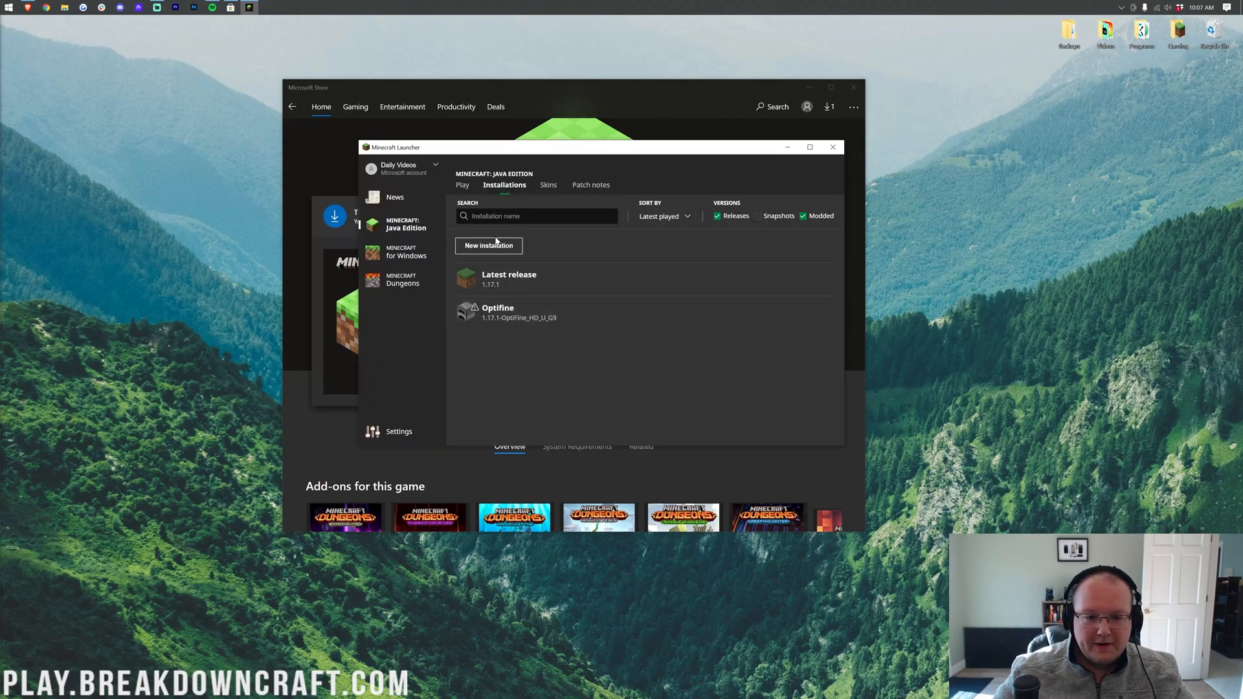
left_click(462, 184)
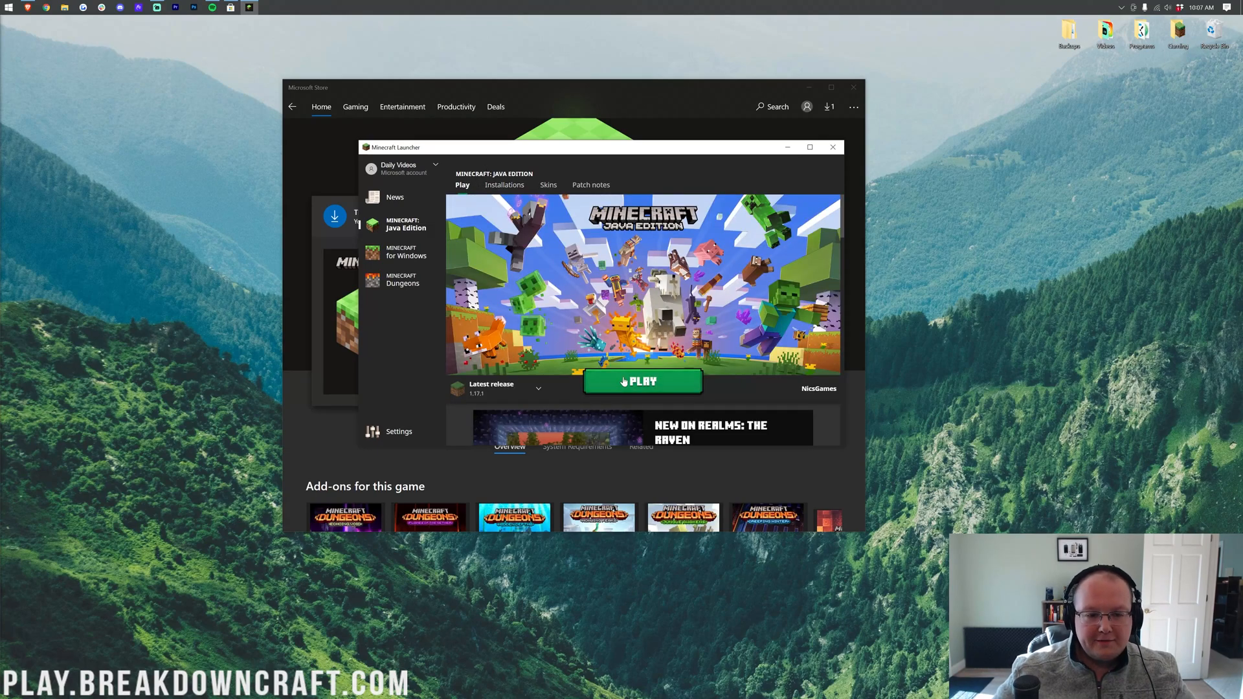
- Play Latest release 1.17.1 and wait through its download to the game's title menu
left_click(642, 381)
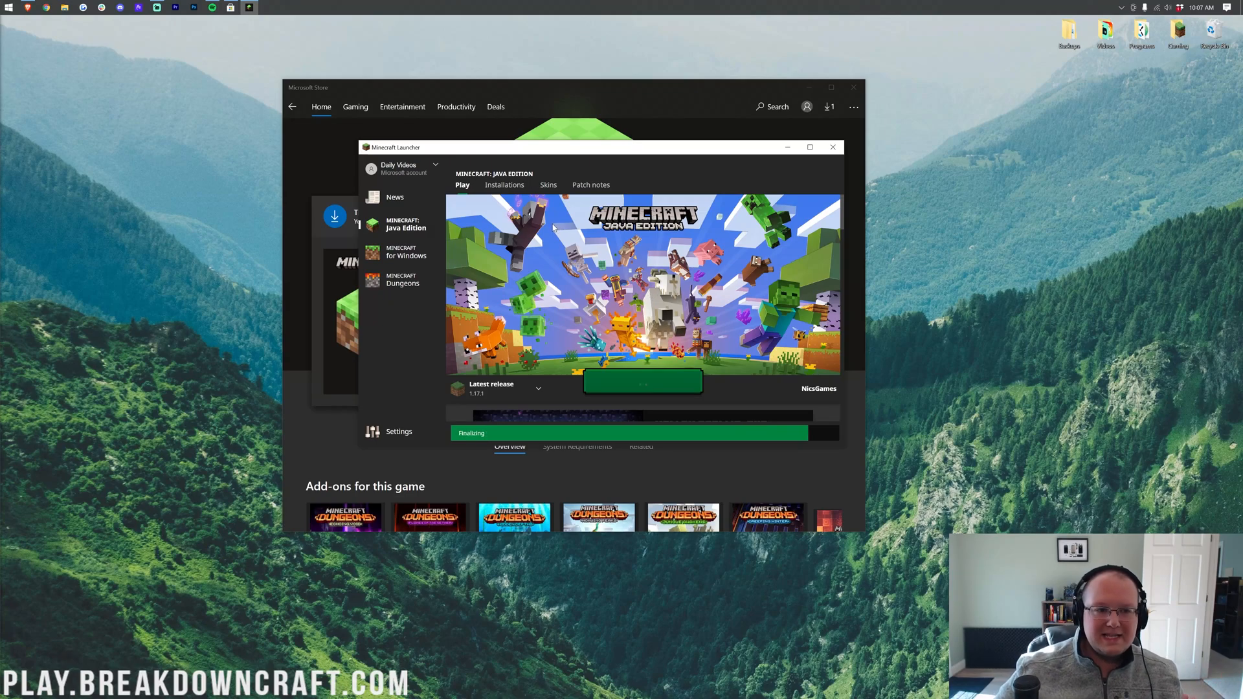
left_click(831, 147)
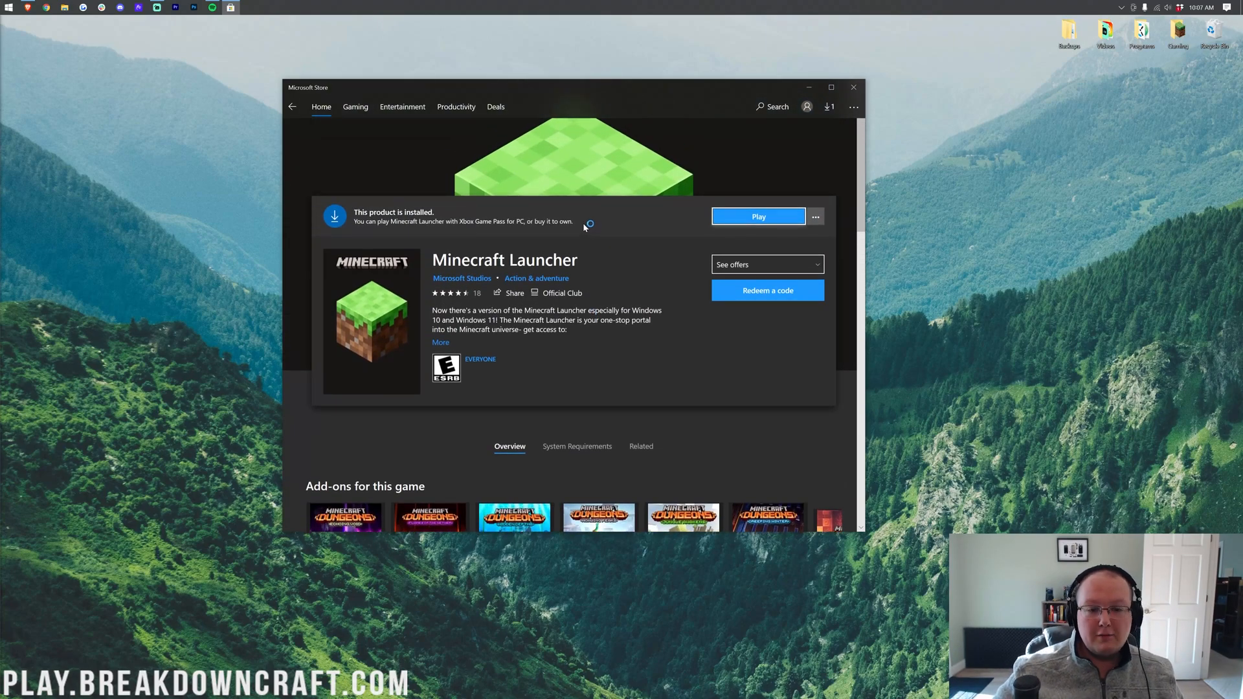
left_click(756, 216)
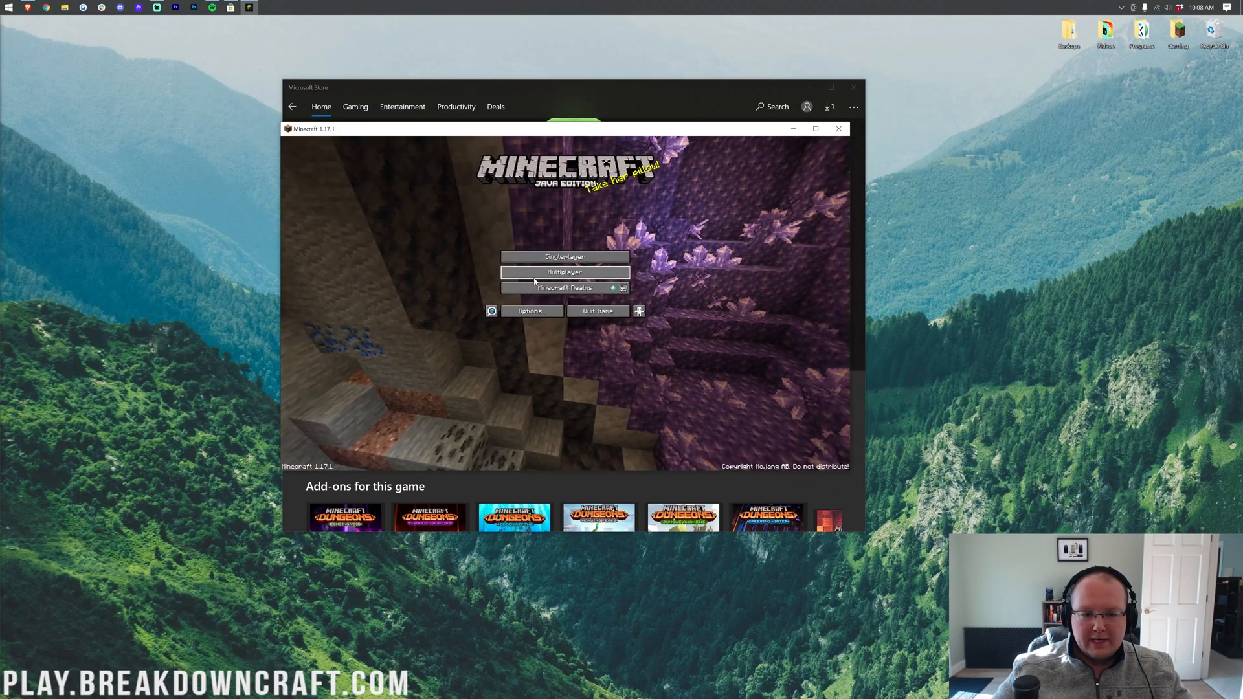
- Allow the game through the firewall and join the Play.BreakdownCraft.com server from Multiplayer
left_click(564, 272)
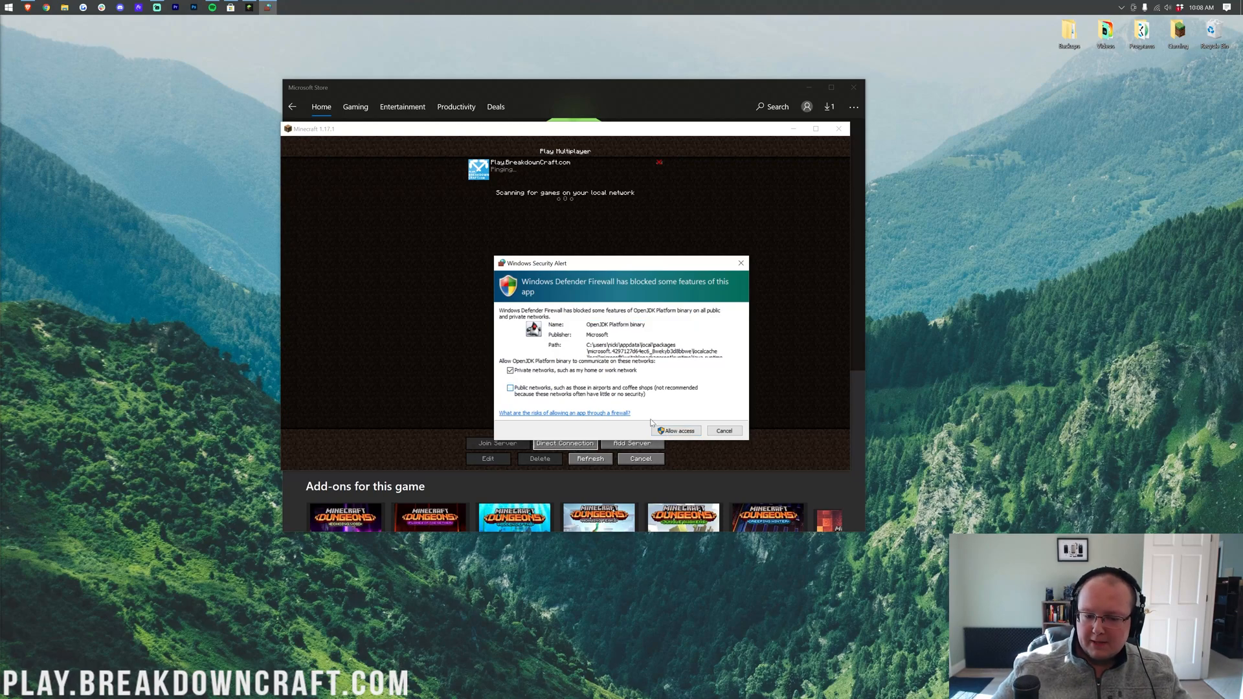
left_click(675, 430)
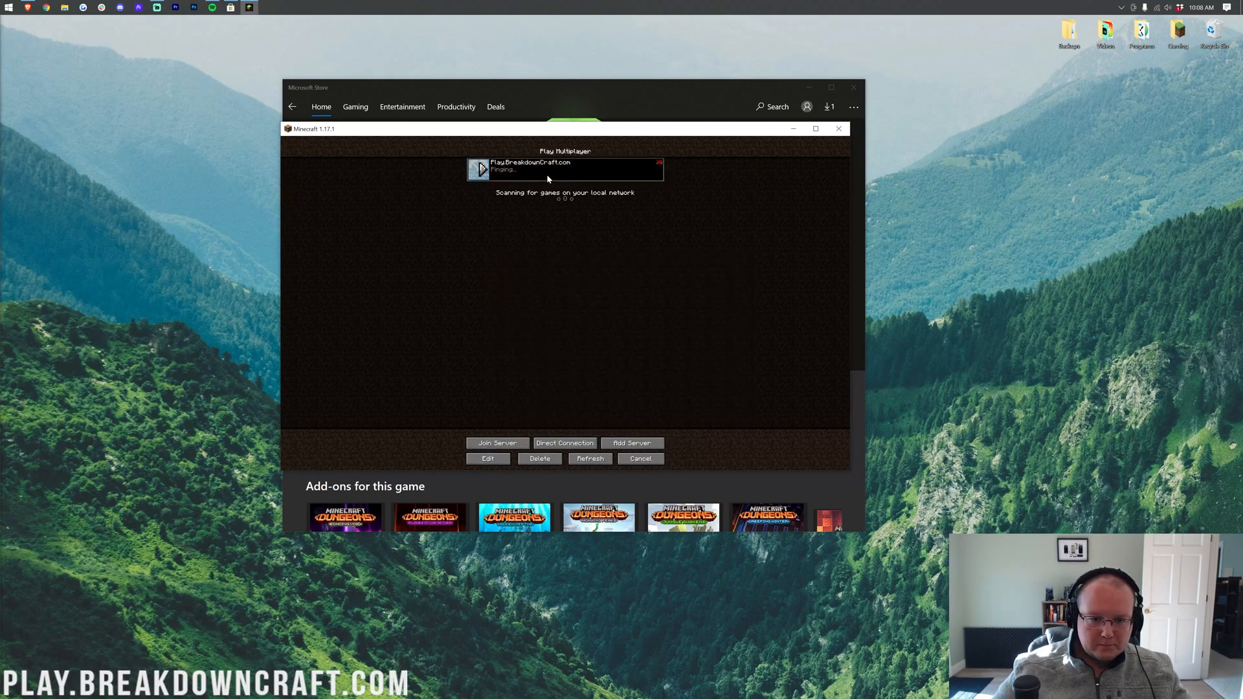
double_click(565, 168)
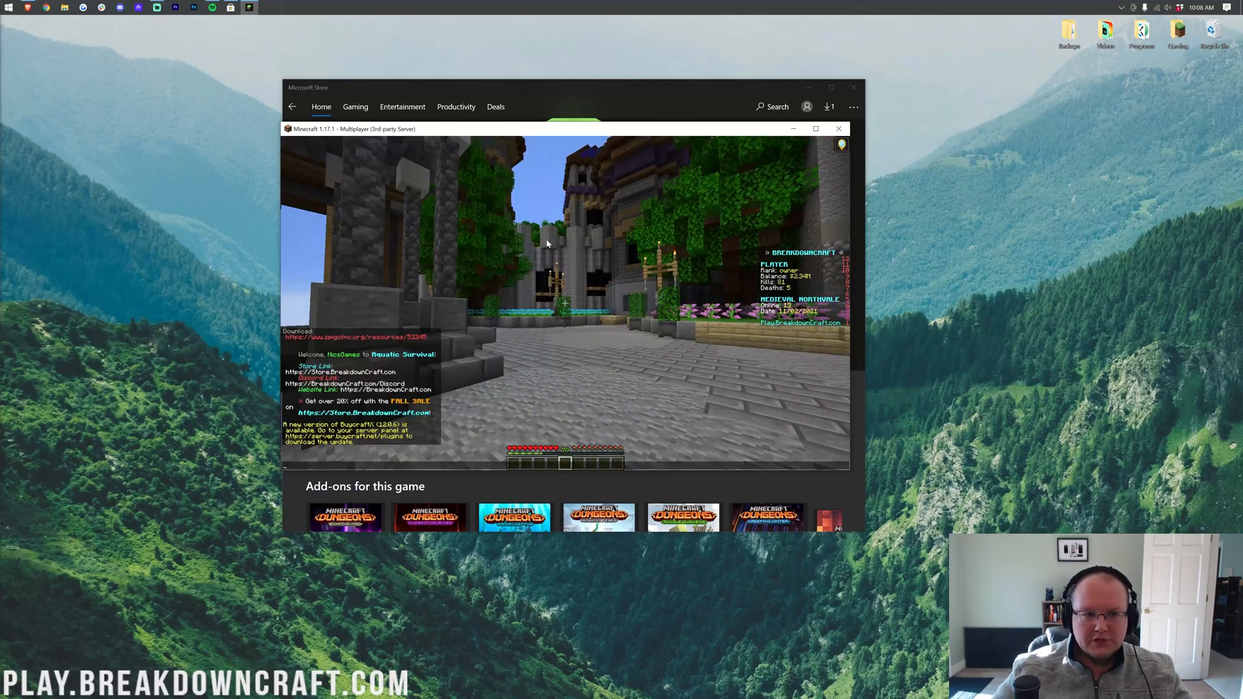
left_click(837, 128)
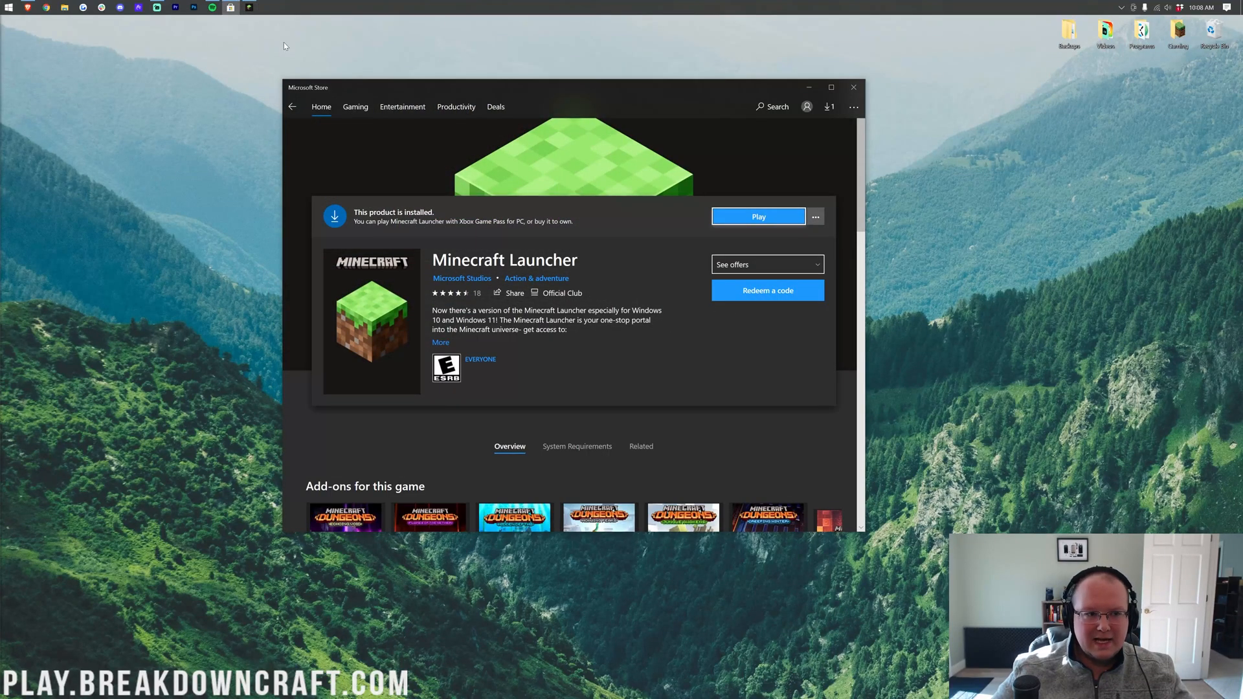
- Bring the Minecraft window back up and quit the game
left_click(756, 216)
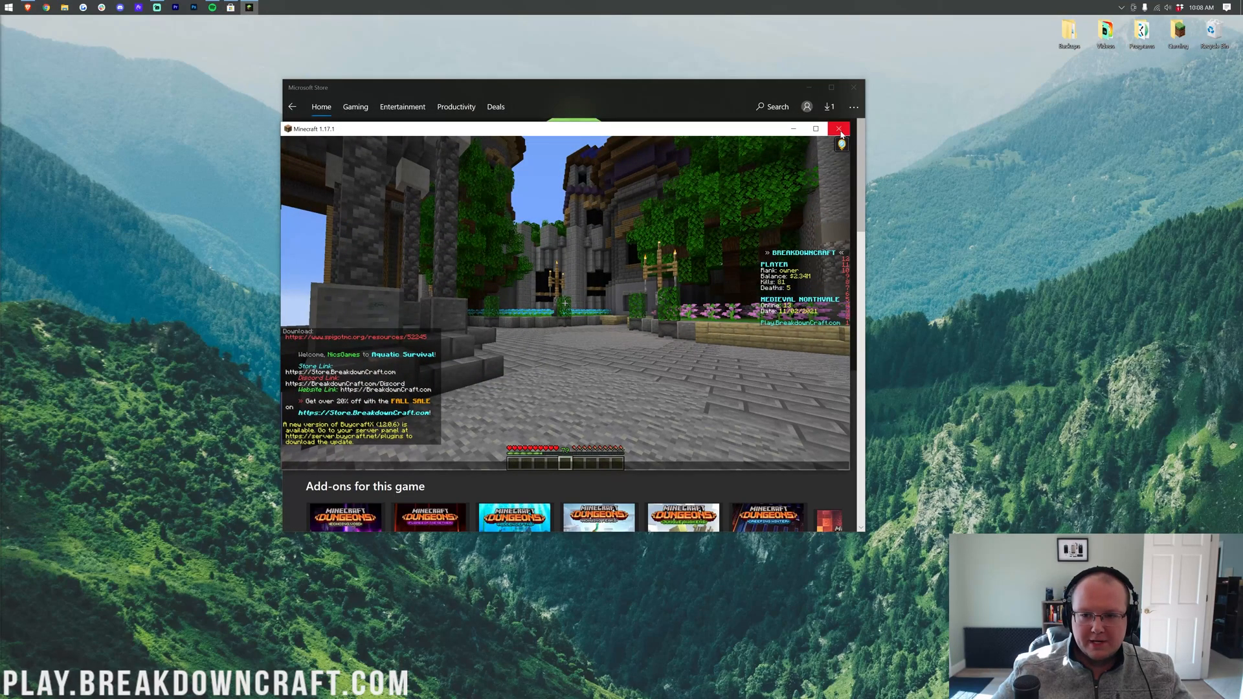
left_click(839, 128)
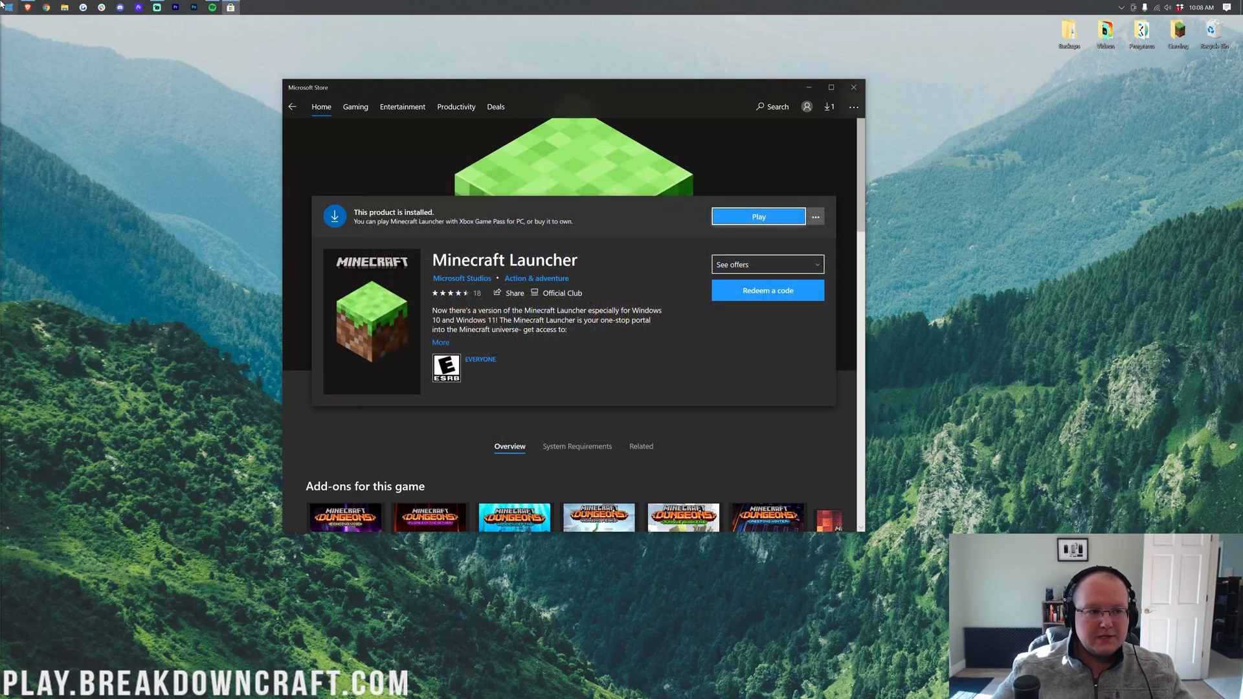
- Search Start for 'apps & features' and bring up the Apps & features settings
left_click(7, 7)
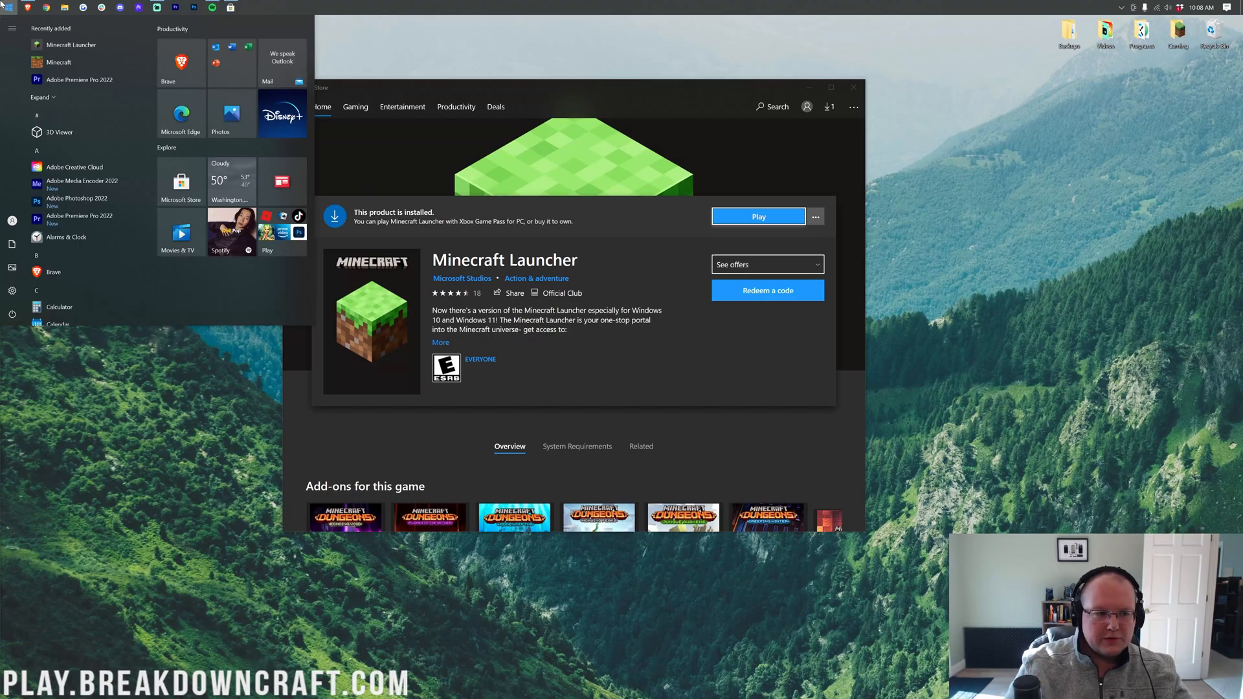
type("apps & features")
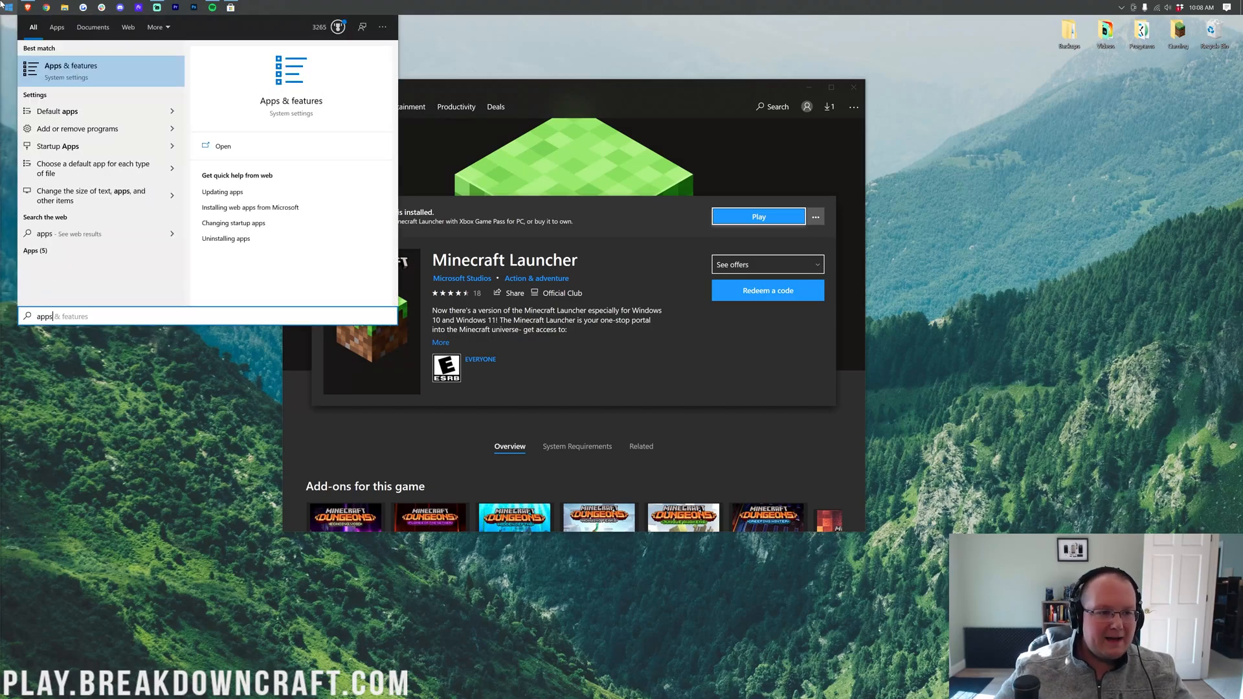
left_click(71, 71)
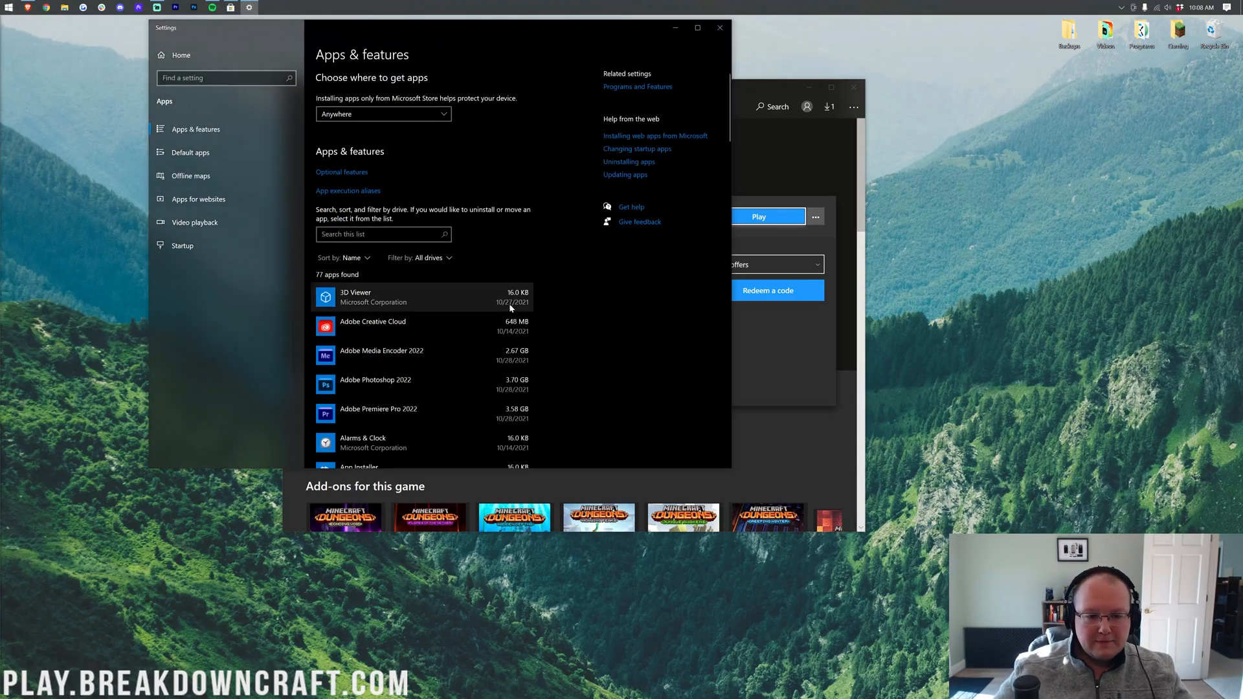
- Select the older 3.25 MB Minecraft Launcher in the installed apps list to reveal Uninstall
scroll("down", 3)
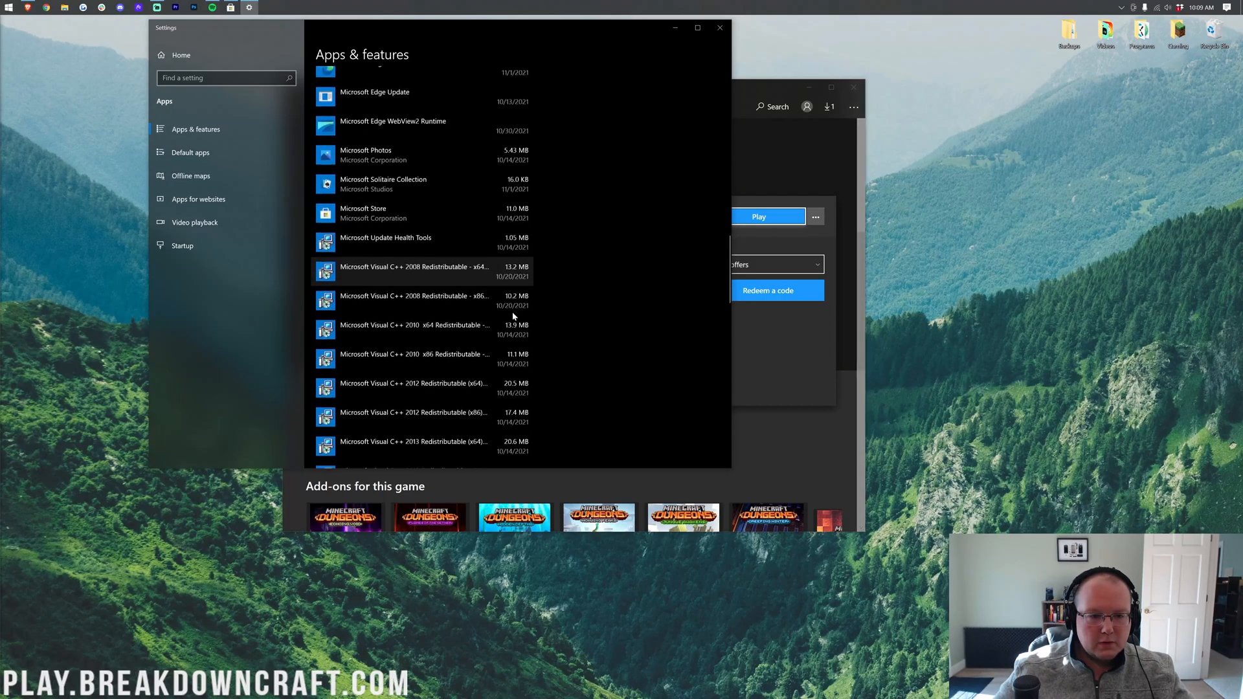
scroll("down", 3)
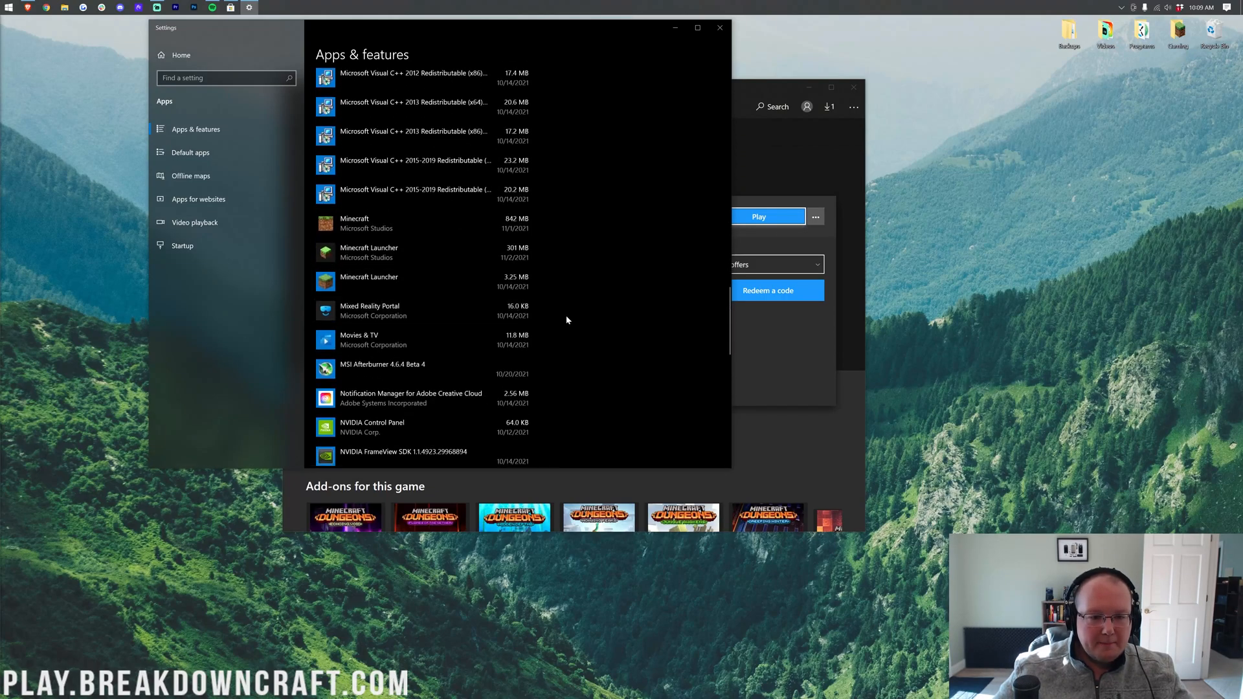
mouse_move(565, 295)
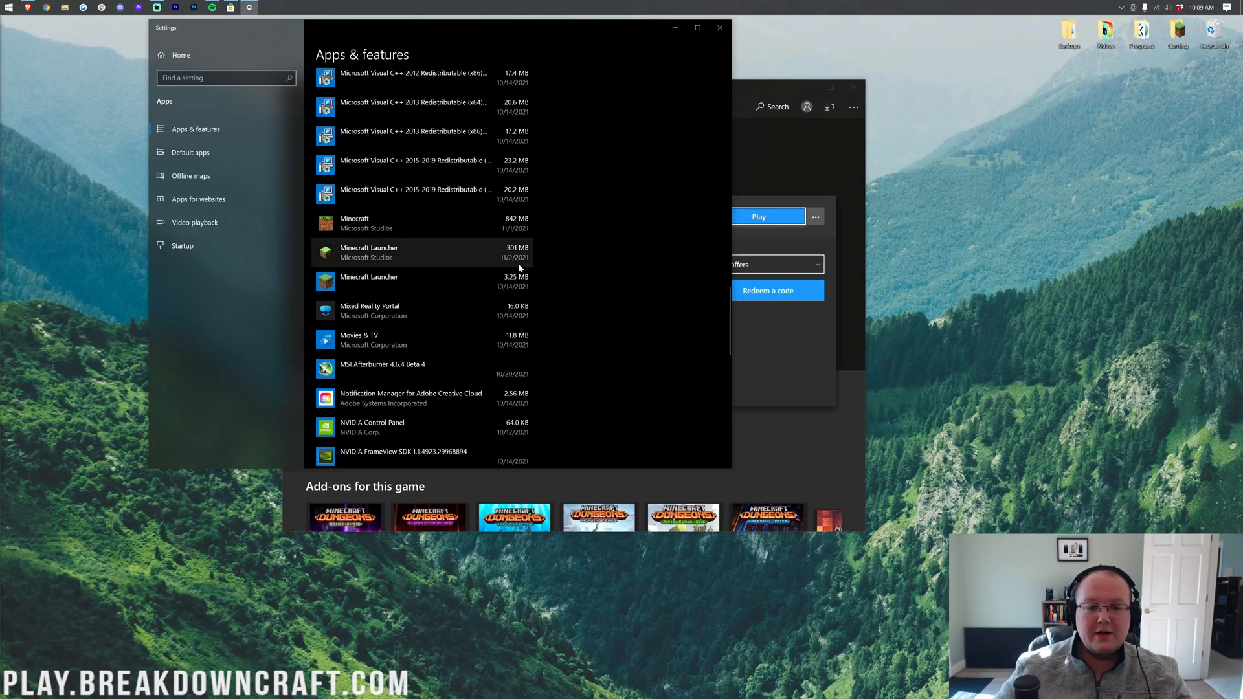
mouse_move(513, 268)
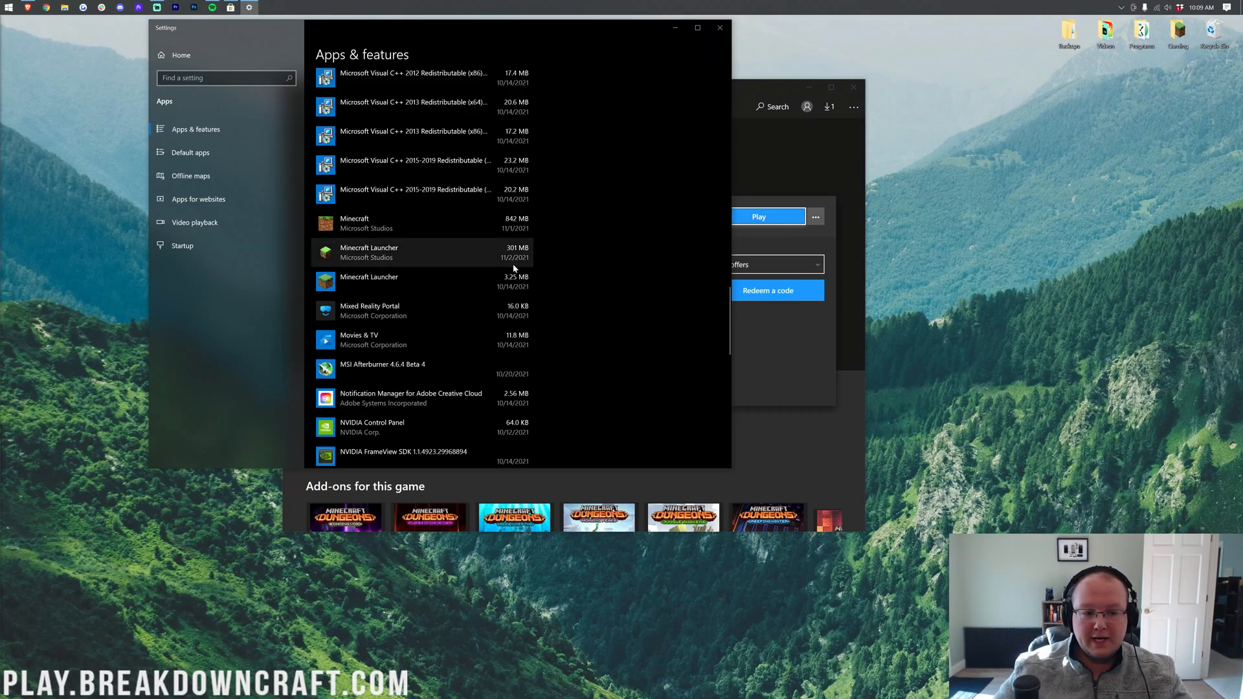
mouse_move(383, 265)
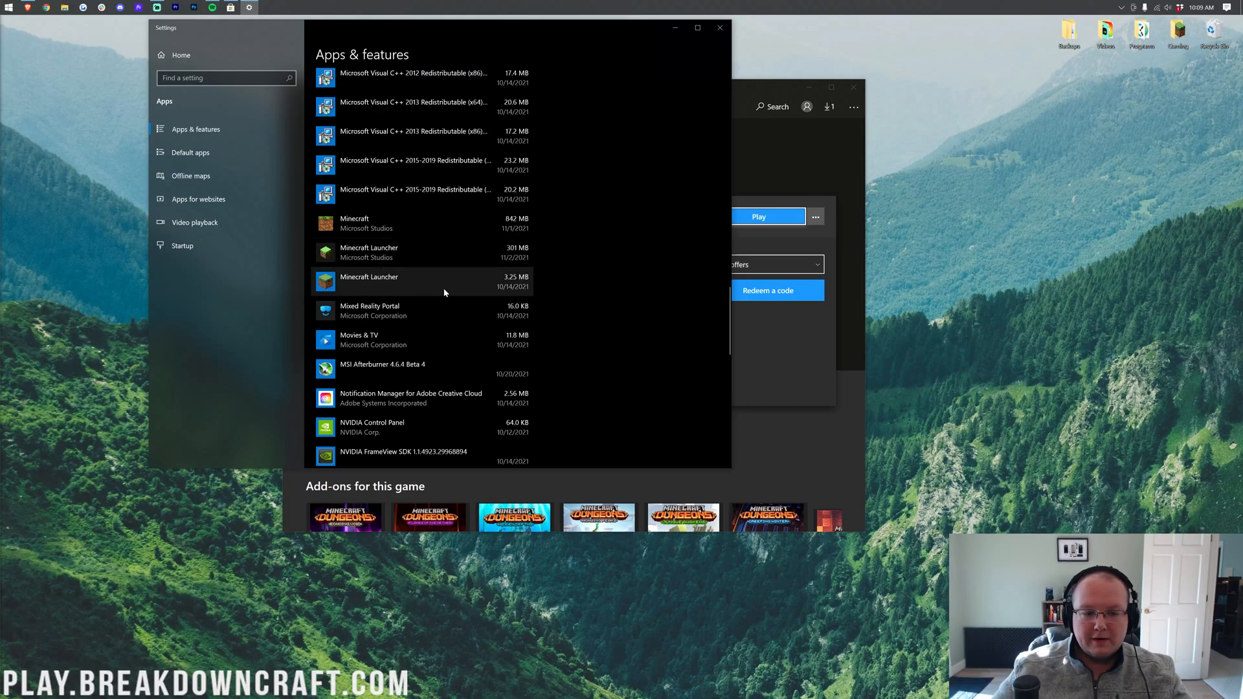
mouse_move(431, 290)
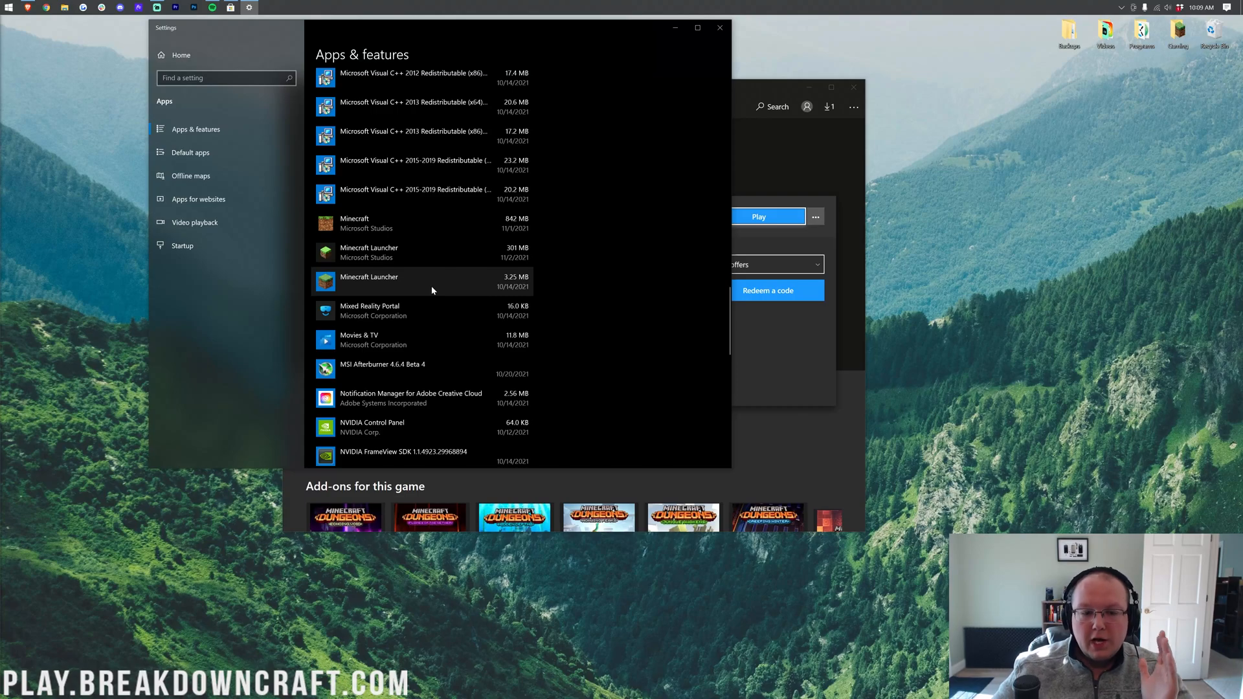
mouse_move(501, 294)
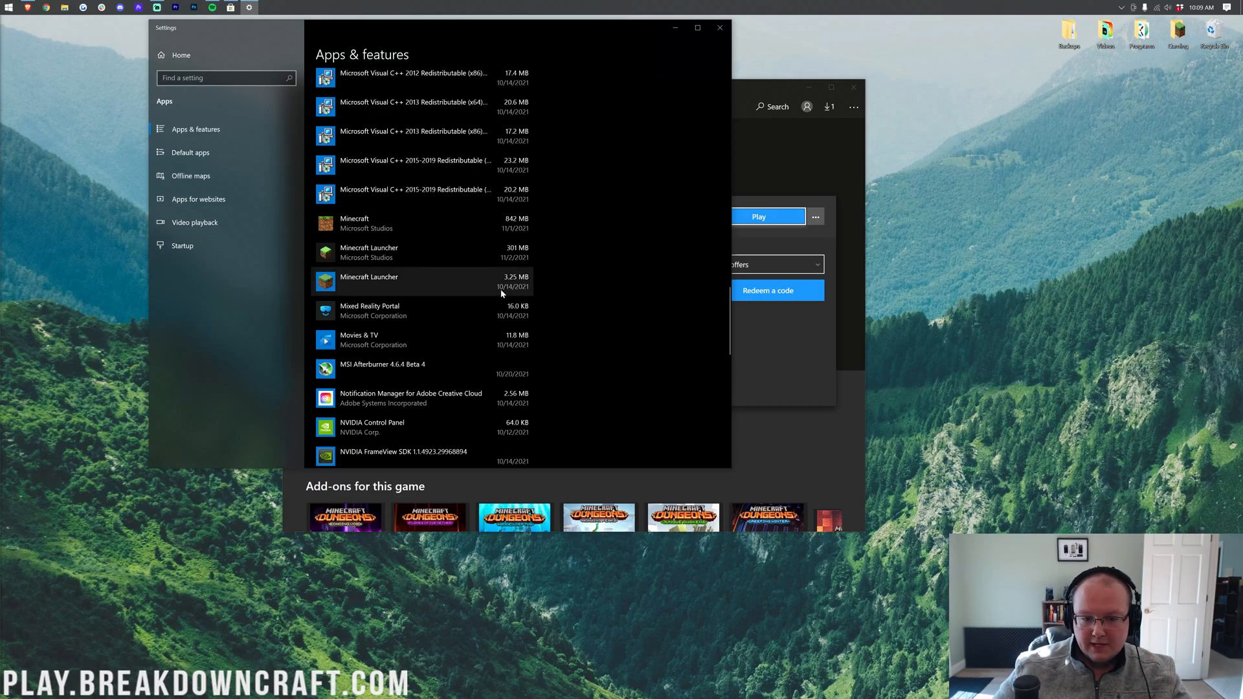
mouse_move(513, 296)
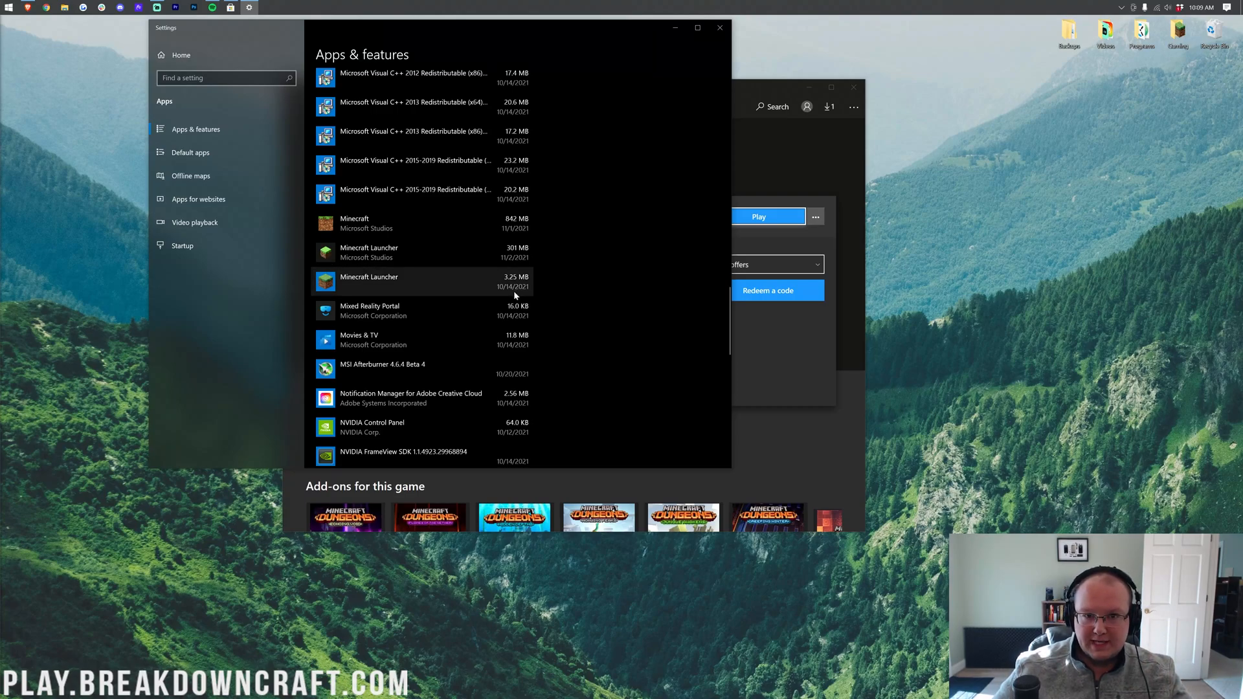
mouse_move(346, 293)
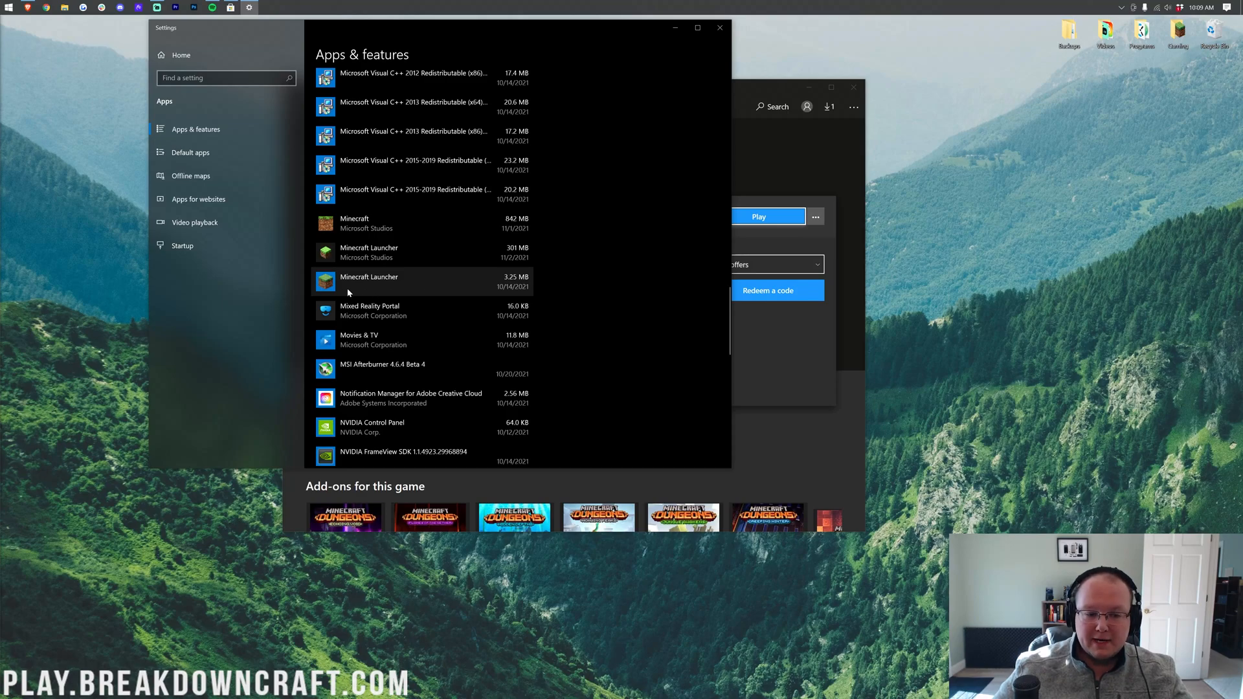
left_click(368, 282)
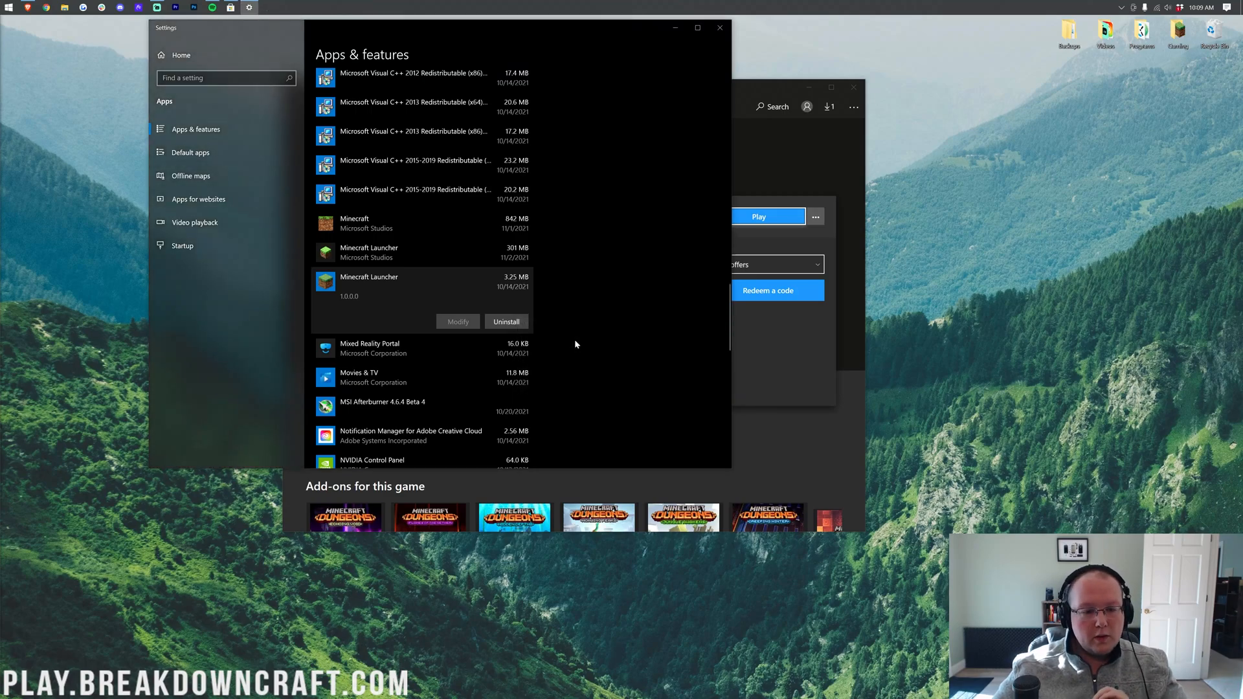
mouse_move(537, 322)
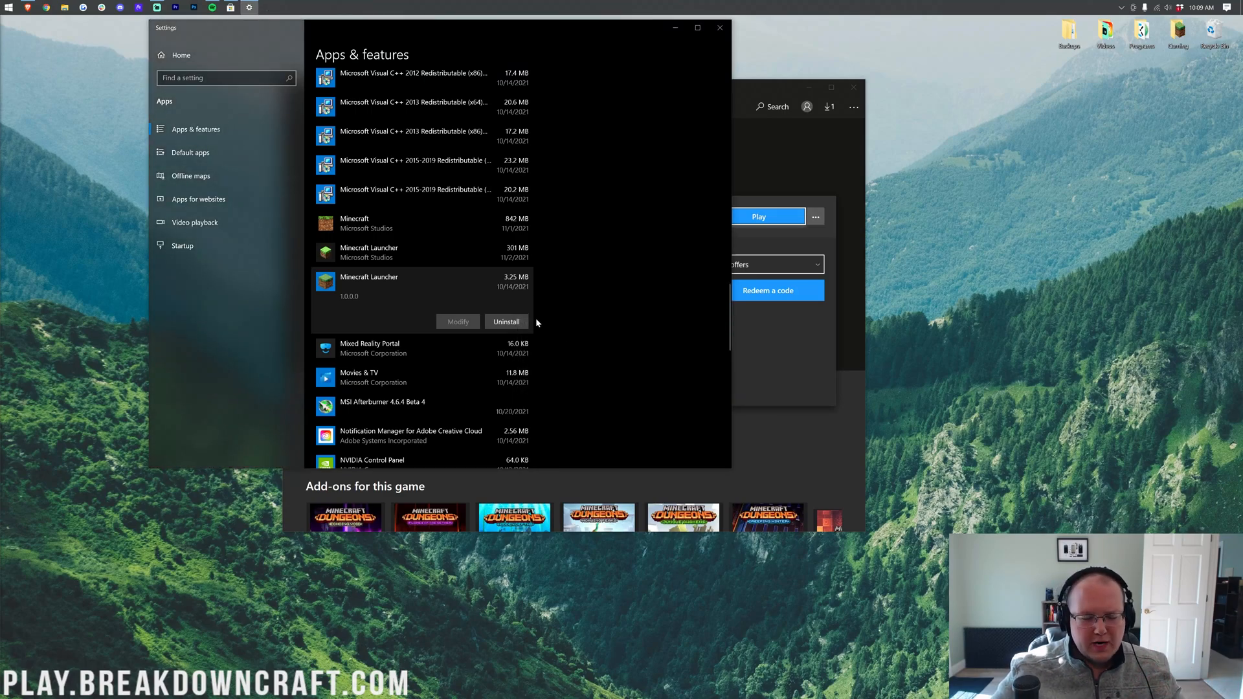